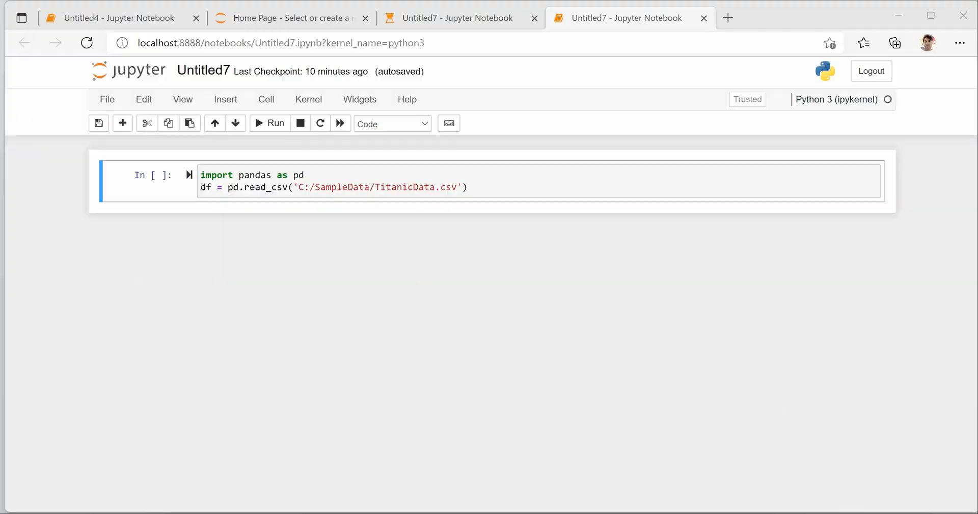
mouse_move(268, 235)
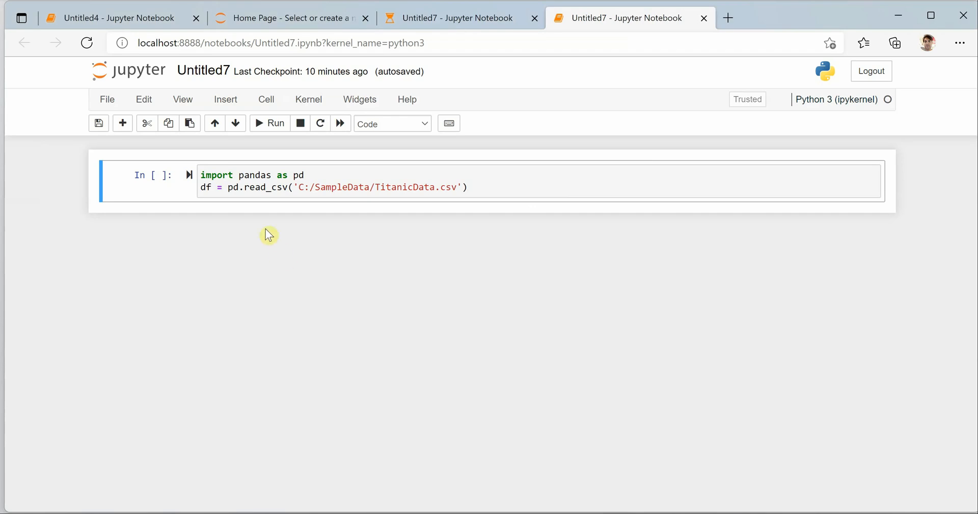
mouse_move(401, 180)
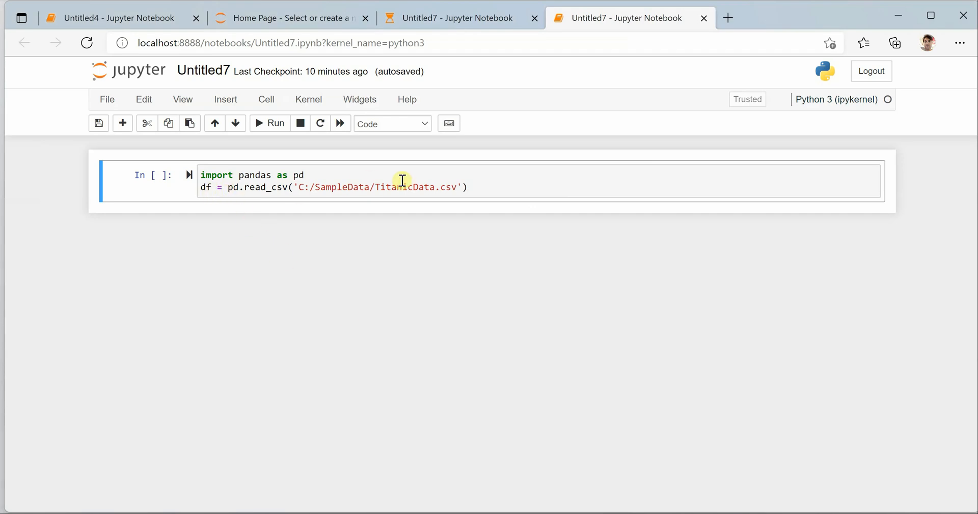
mouse_move(485, 191)
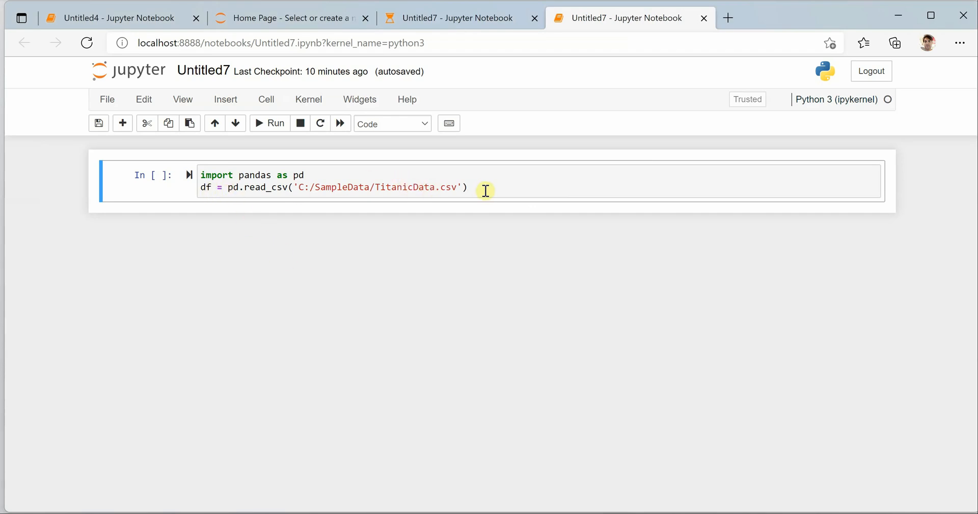
Add df.head(5) after the read_csv line and run to preview the first five rows.
left_click(485, 187)
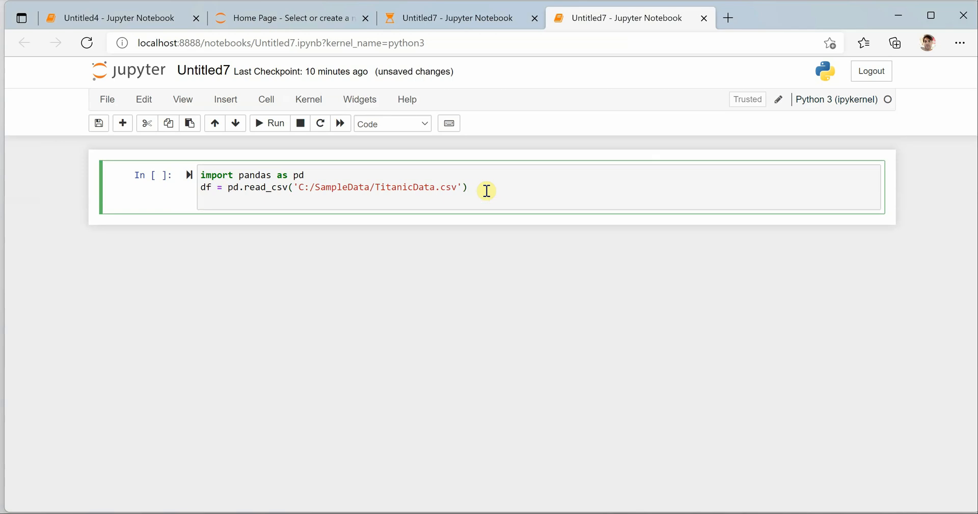
type("df.head")
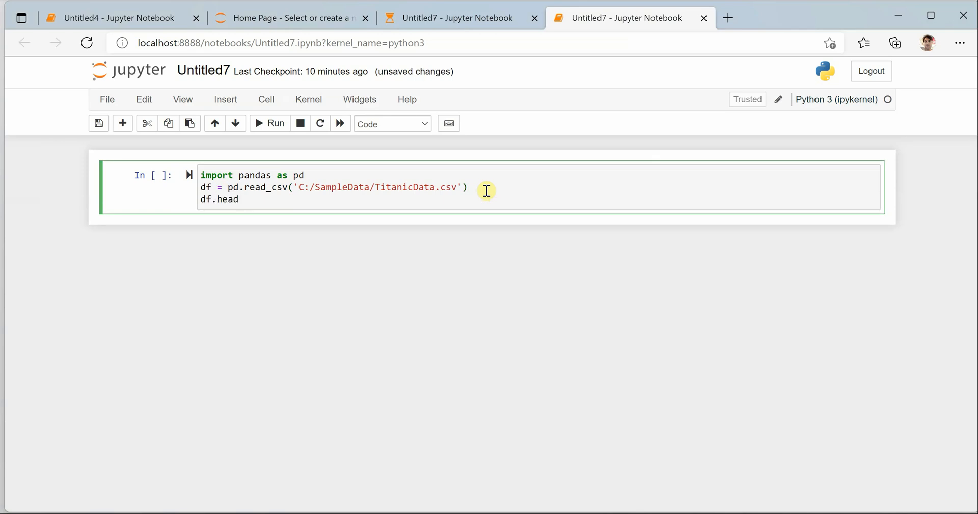
type("(5)")
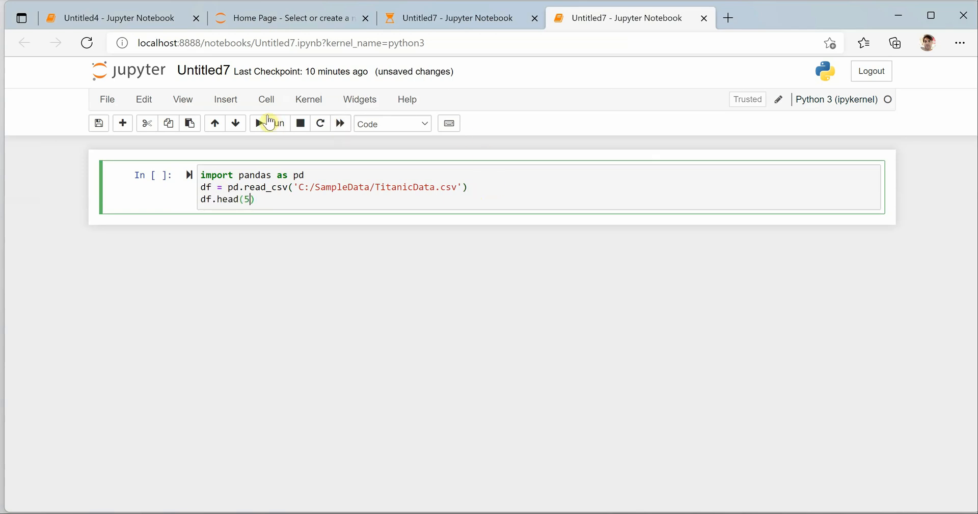
left_click(268, 124)
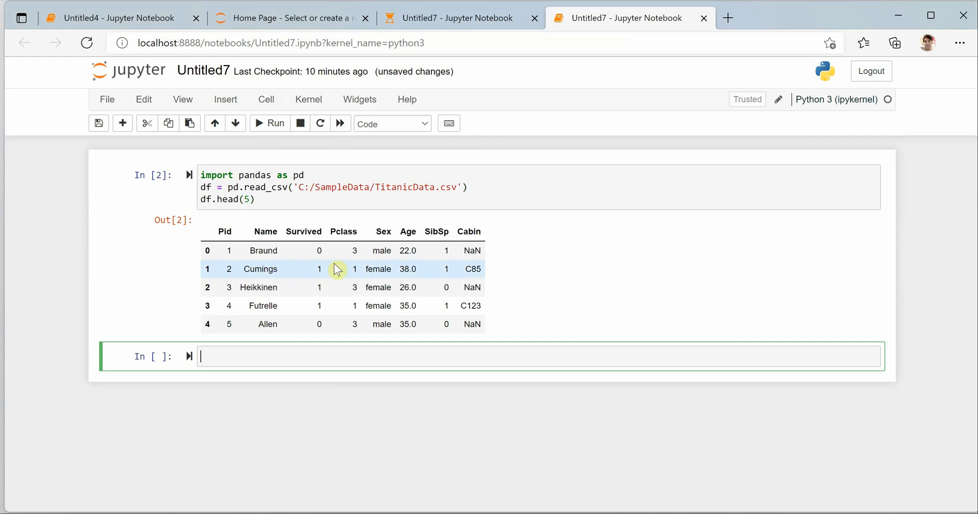
mouse_move(292, 200)
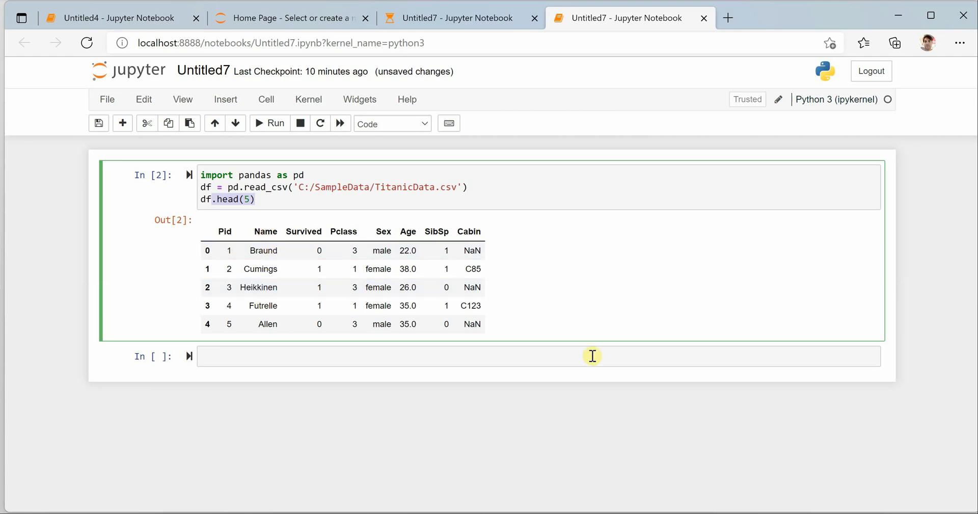
Filter to passengers whose Name starts with 'C' using df.loc with str.startswith and run it.
type("df.lo")
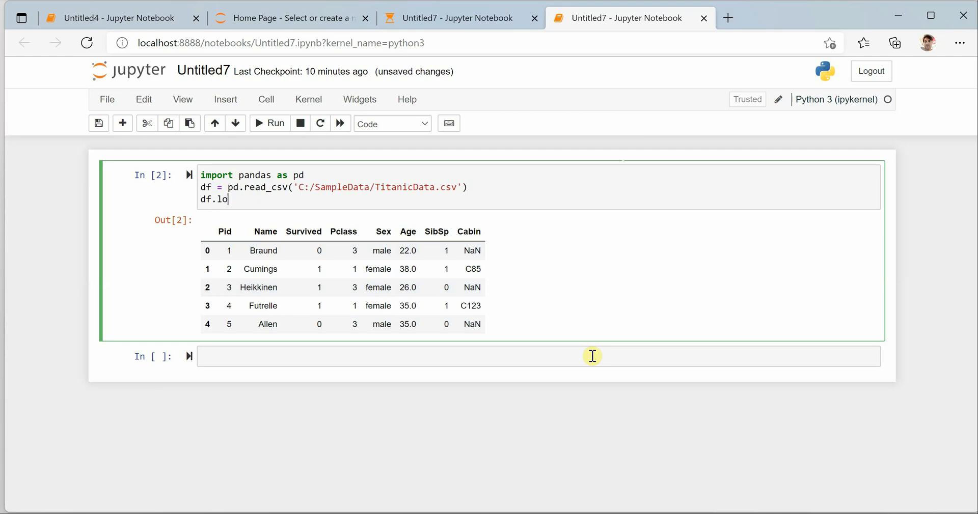
type("c[]")
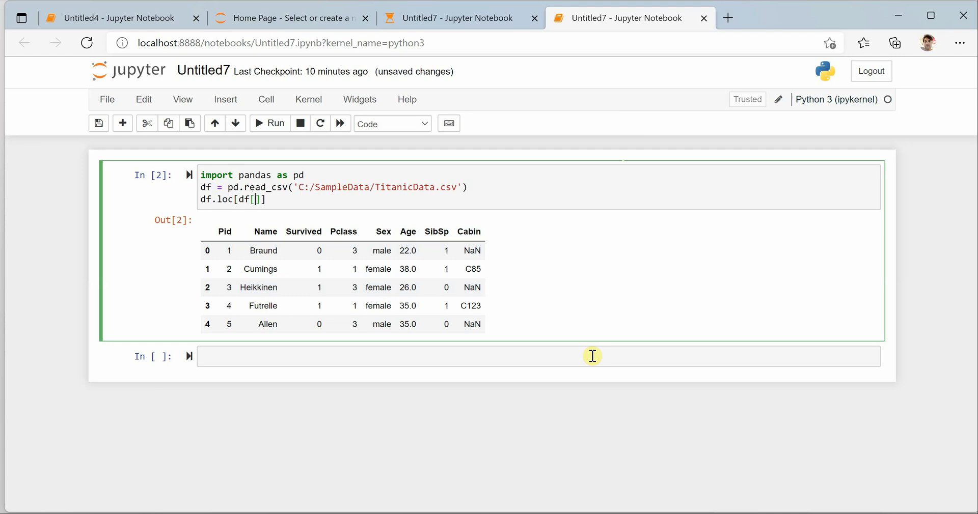
type("'Name'")
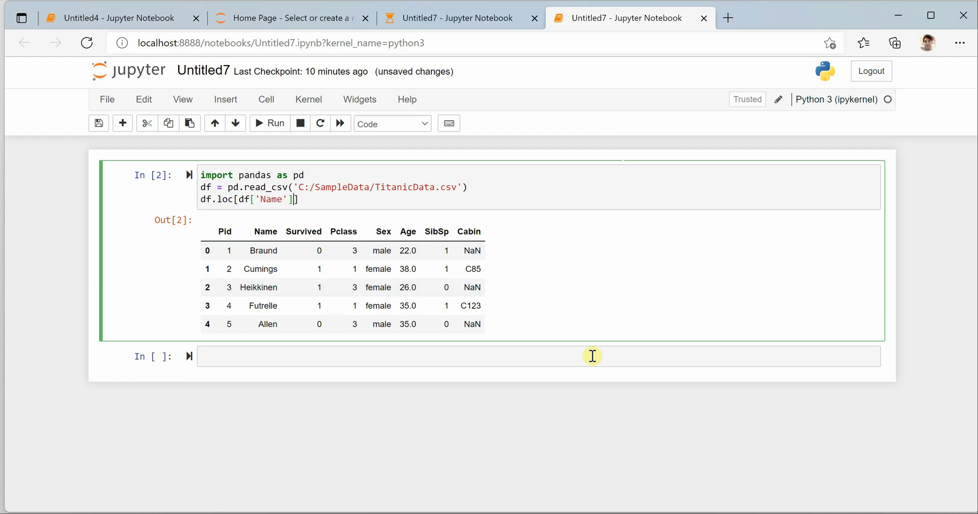
type(".str.")
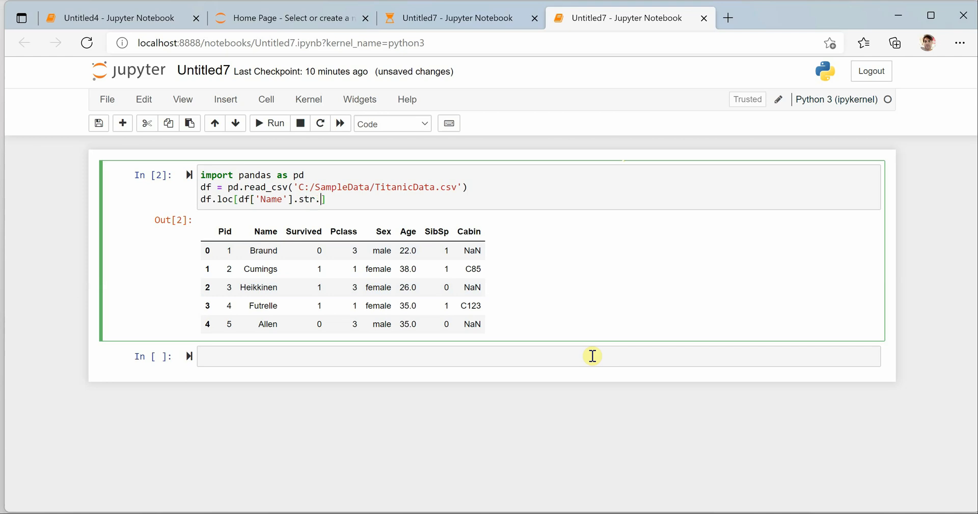
type("startswith('C")
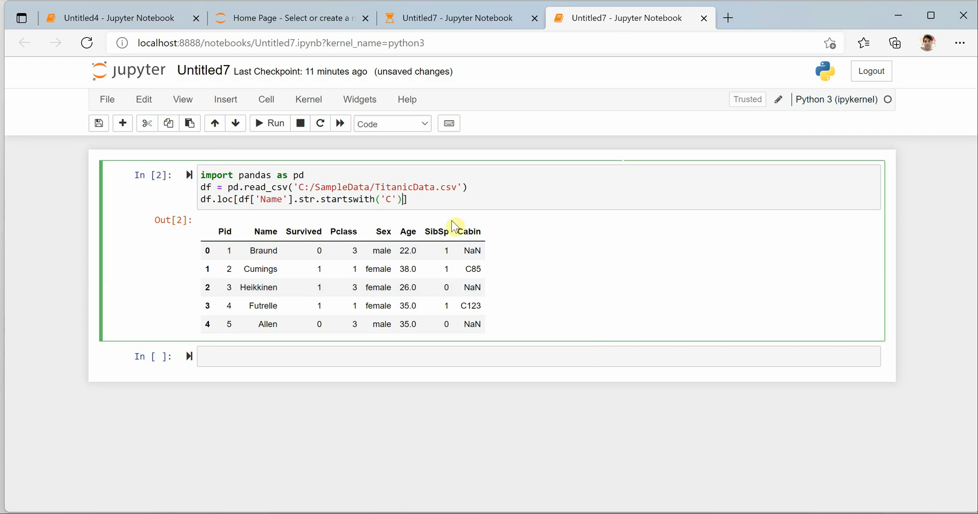
left_click(269, 124)
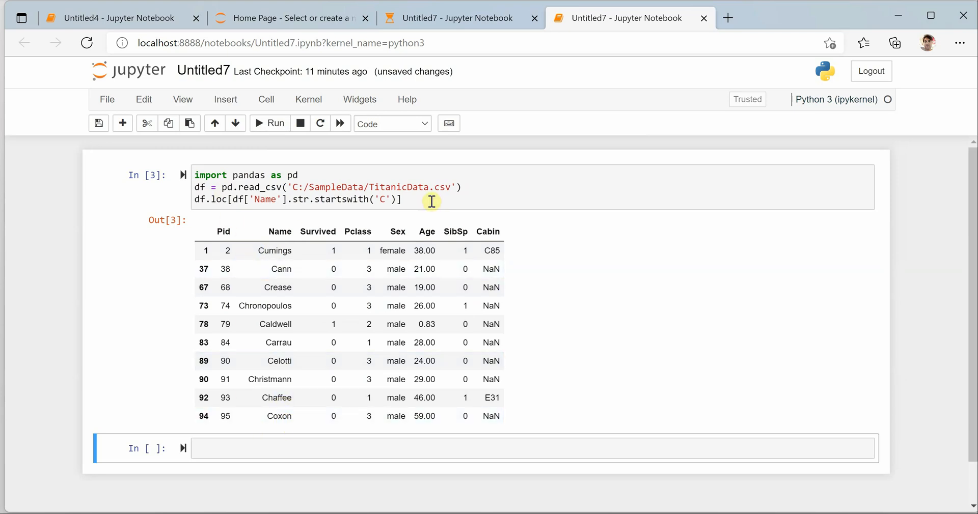
Return to the cell and place the cursor at the name filter condition for editing.
left_click(434, 199)
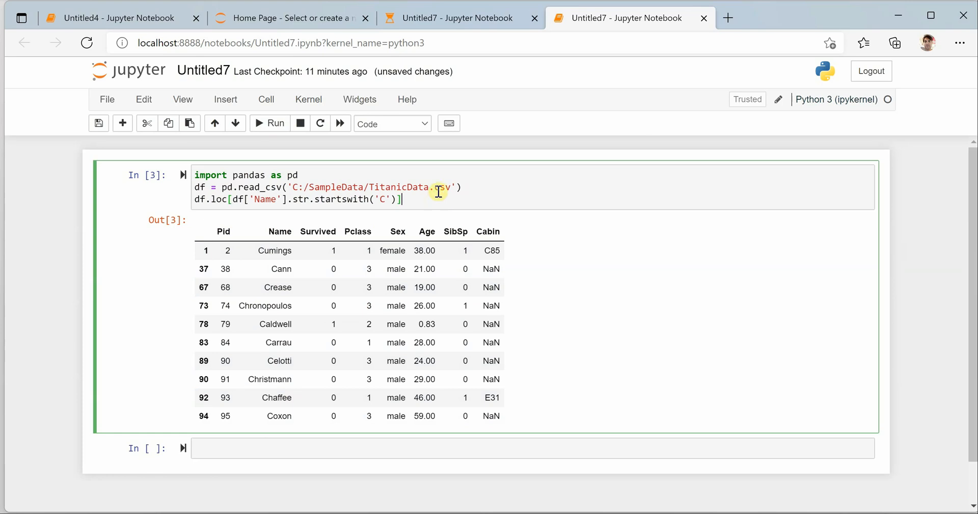
left_click(235, 200)
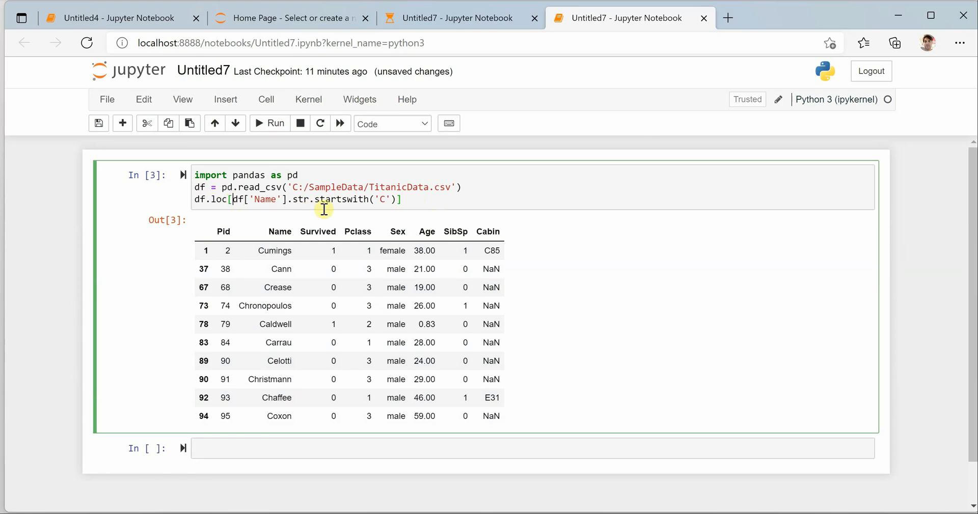
Negate the name filter with ~ to list the 89 non-C passengers, then cut the line back to df.
type("~")
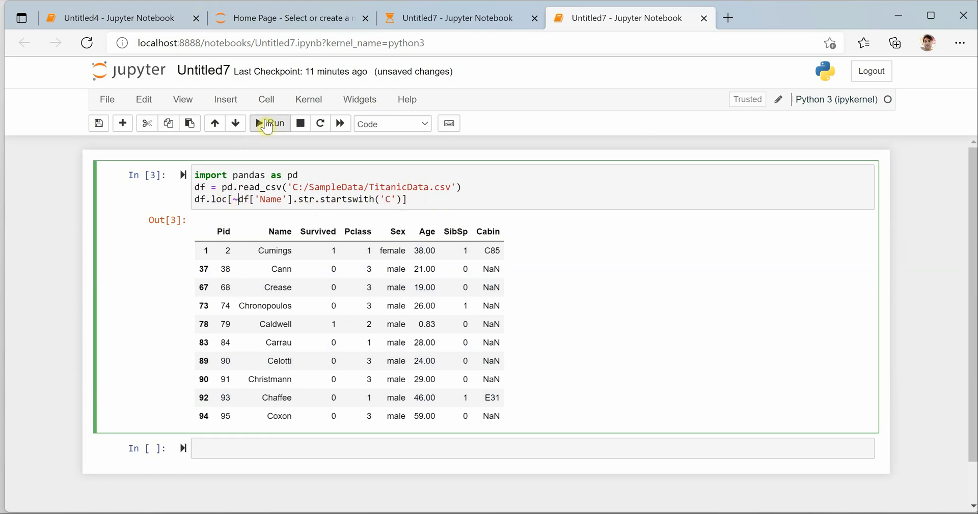
left_click(269, 123)
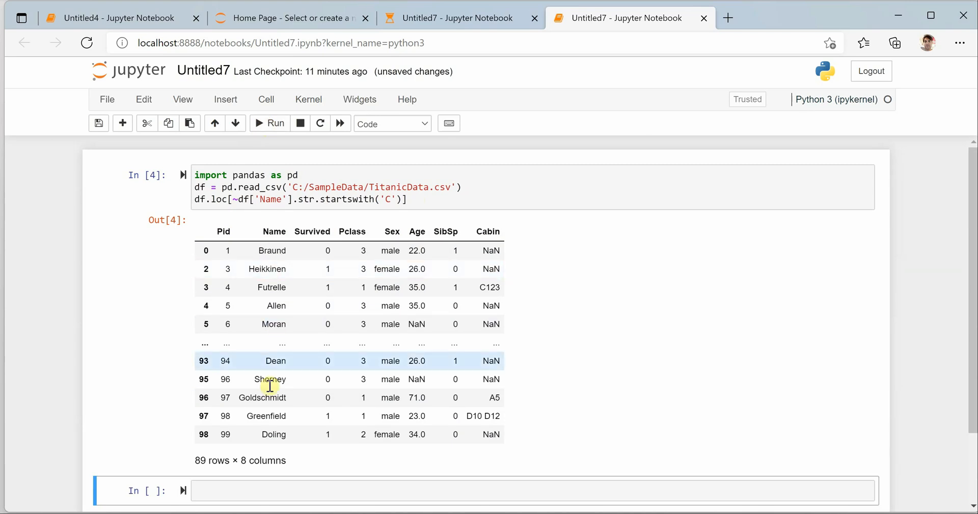
mouse_move(277, 249)
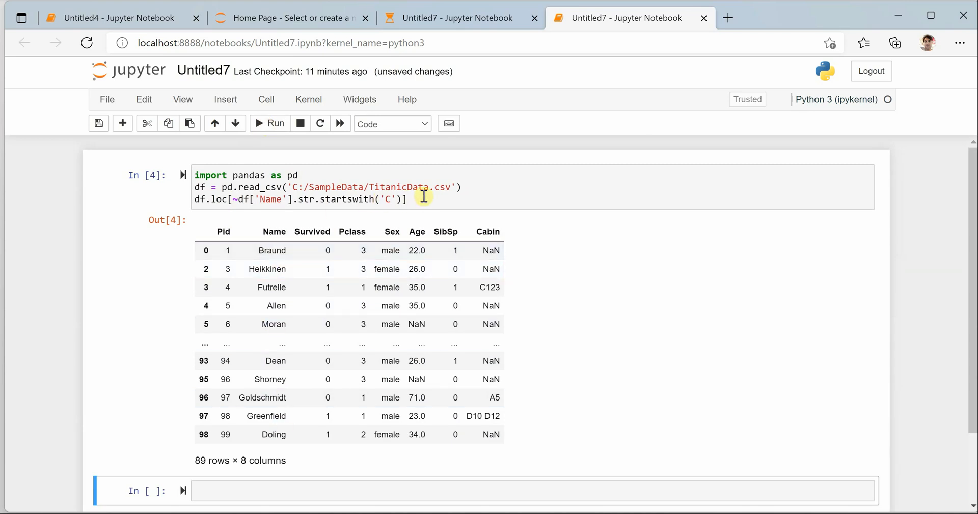
left_click(209, 199)
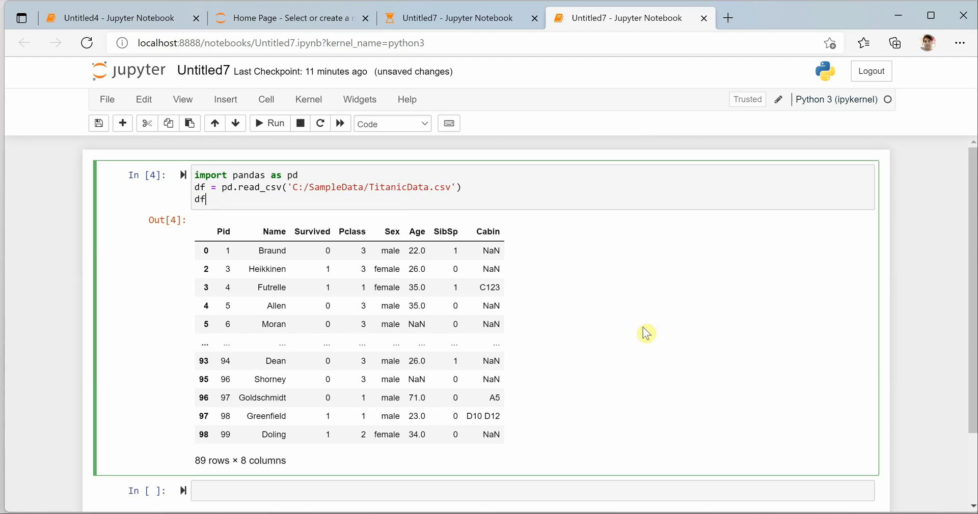
Filter with df.loc[df['Age']>35] and run to list passengers older than 35.
type(".")
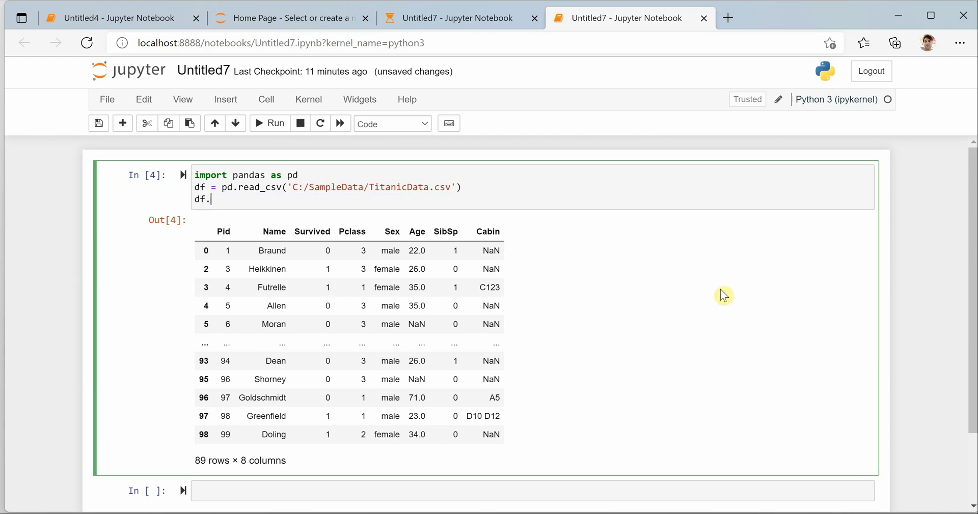
type("loc")
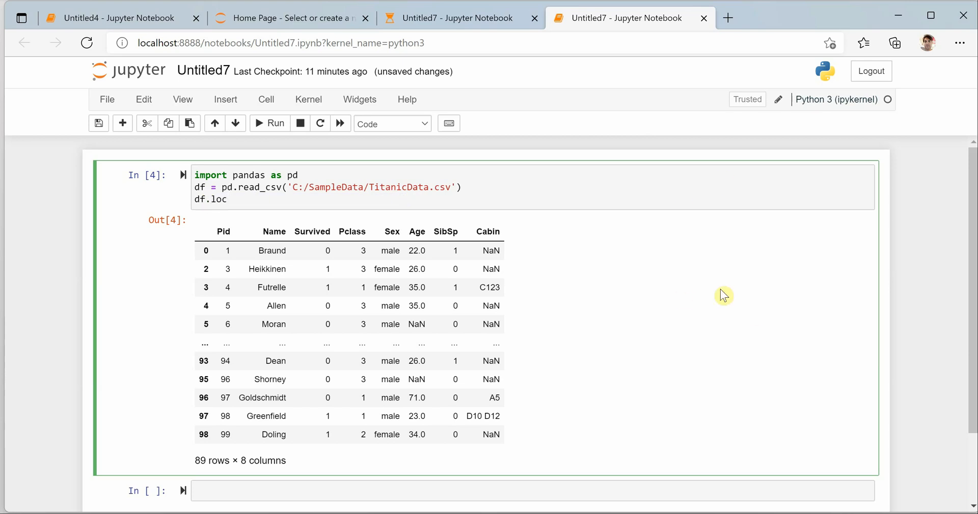
left_click(228, 199)
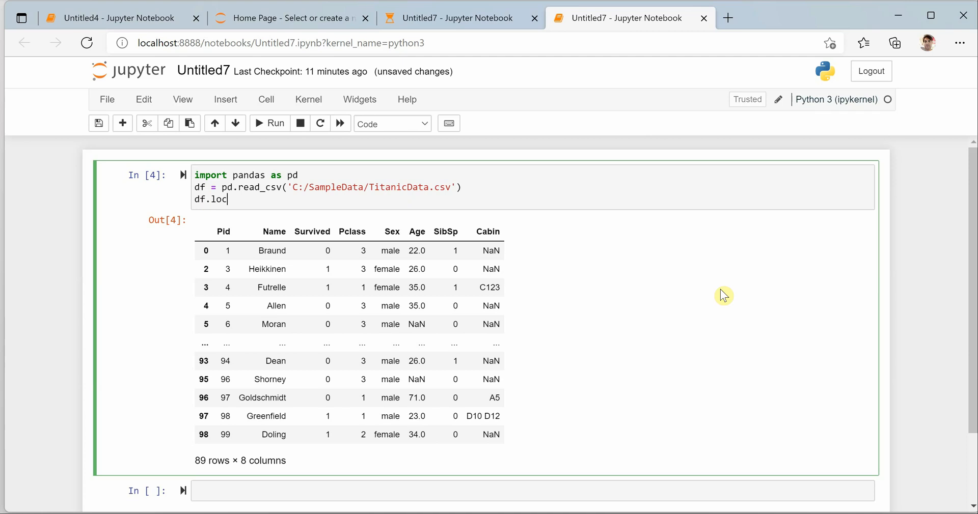
type("[]")
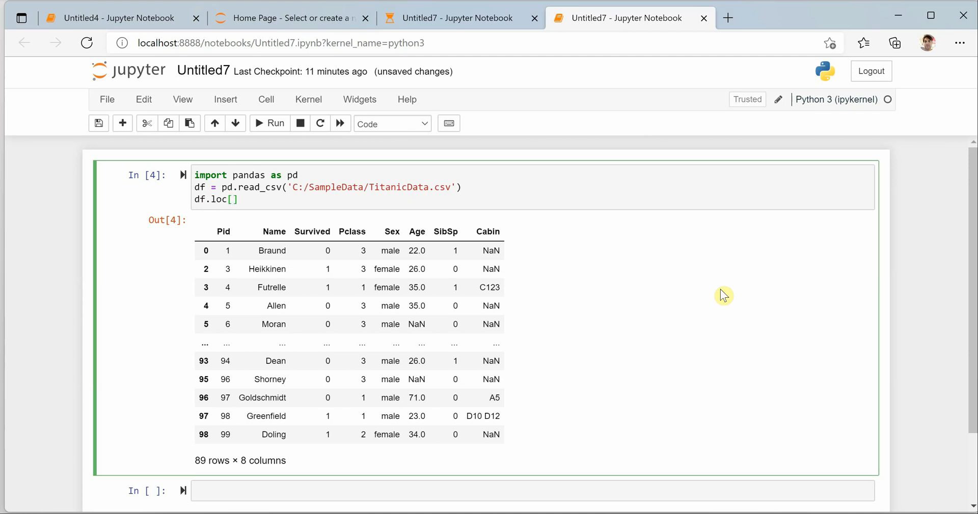
type("df[]")
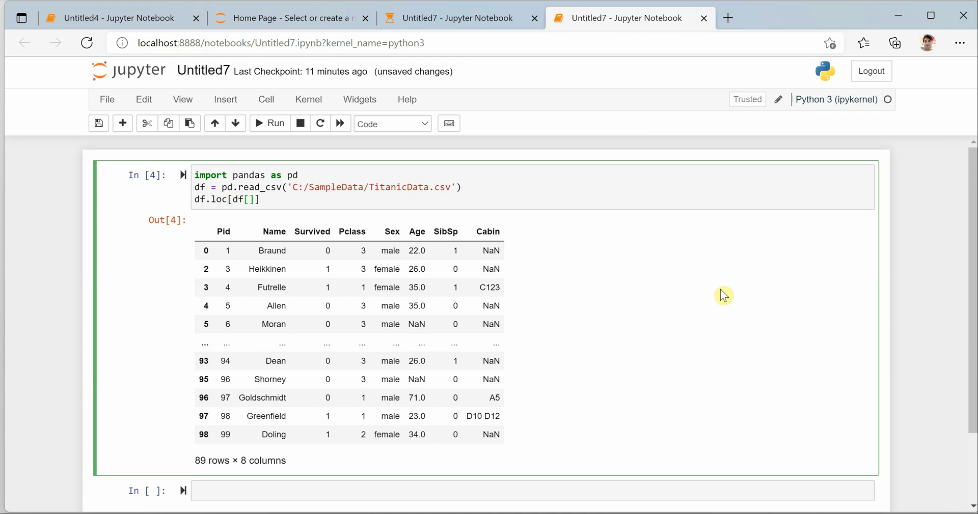
type("'Age'")
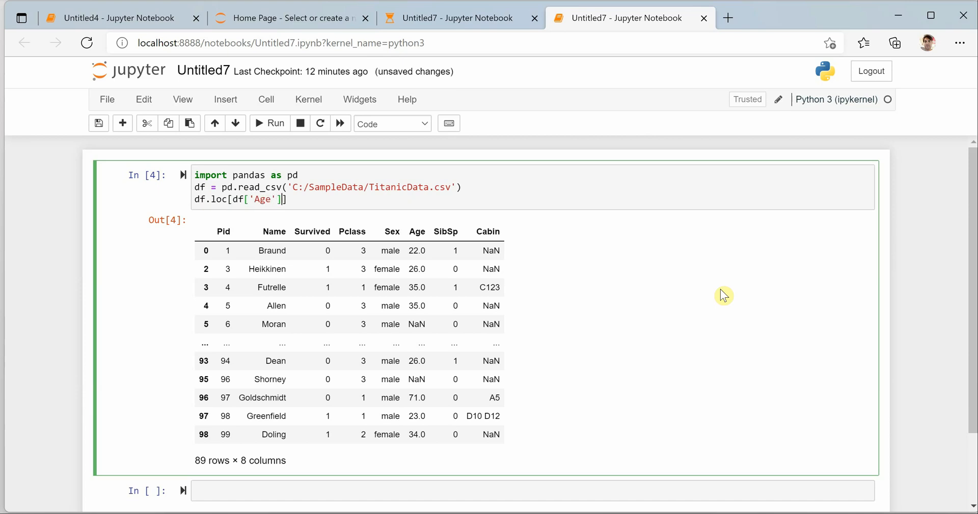
type(">35")
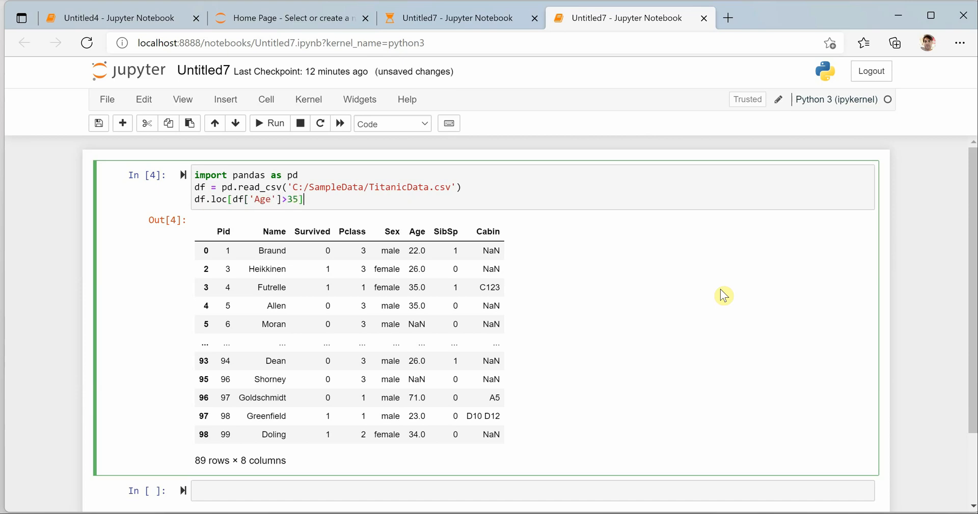
left_click(268, 124)
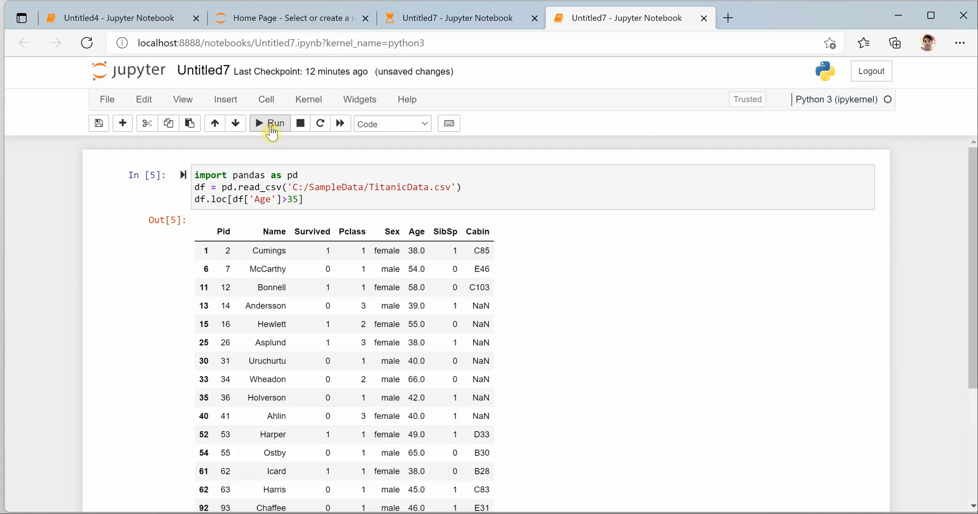
left_click(269, 123)
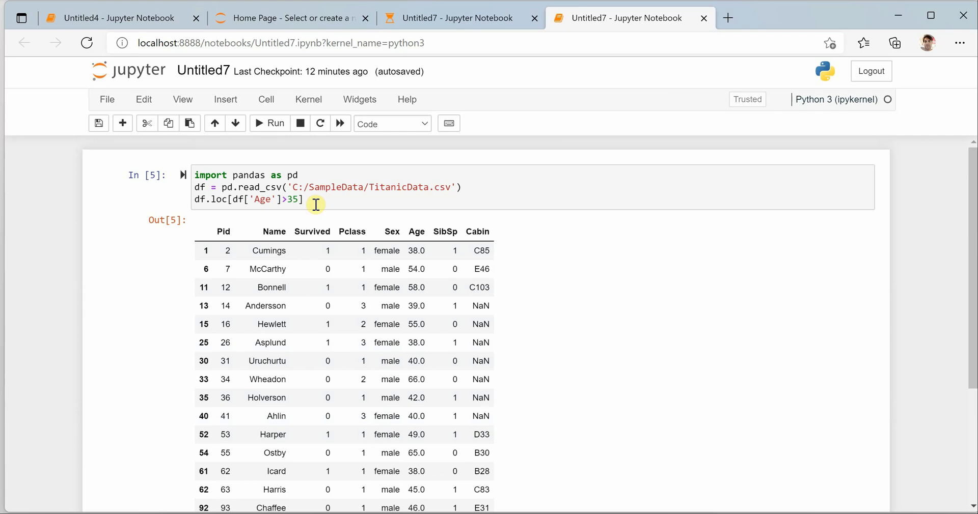
double_click(233, 200)
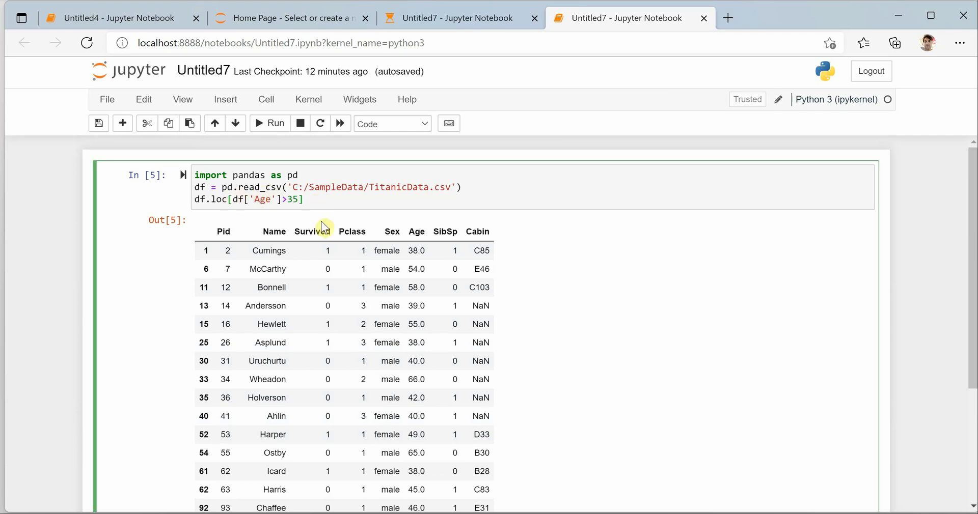
Extend the filter to (df['Age']>35) & (df['Survived']==1).
left_click(237, 199)
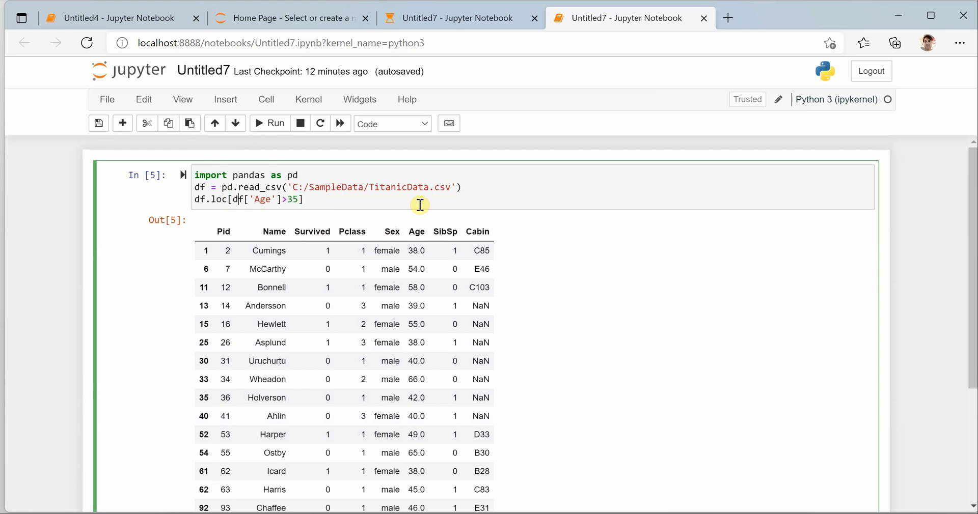
type("(")
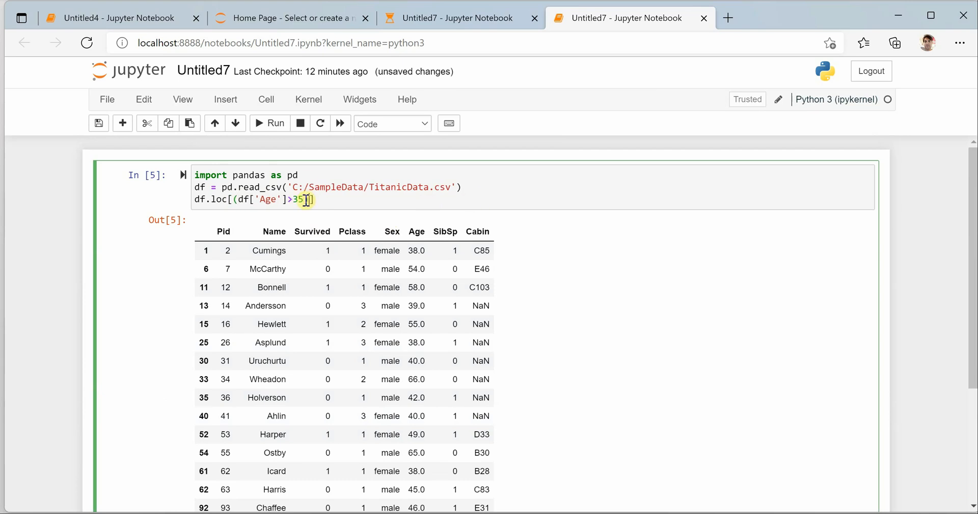
type("&")
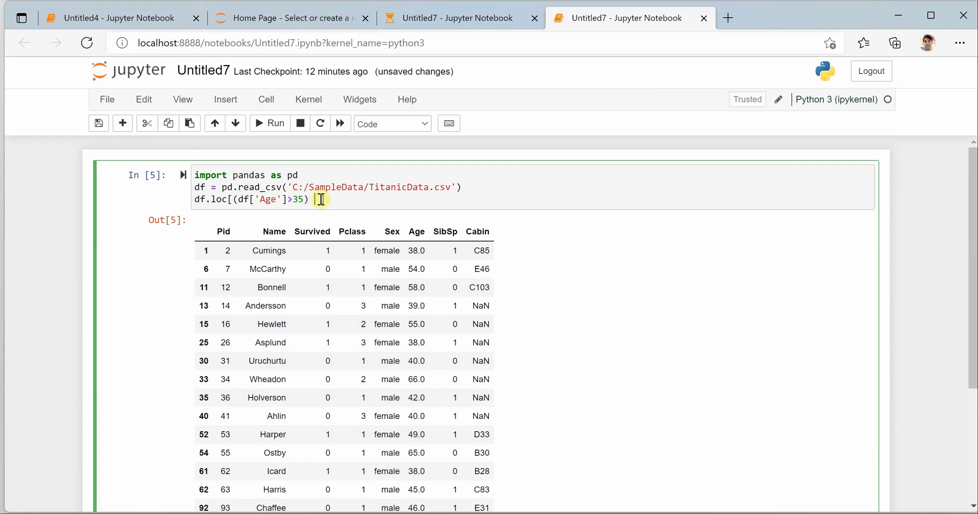
type("&&")
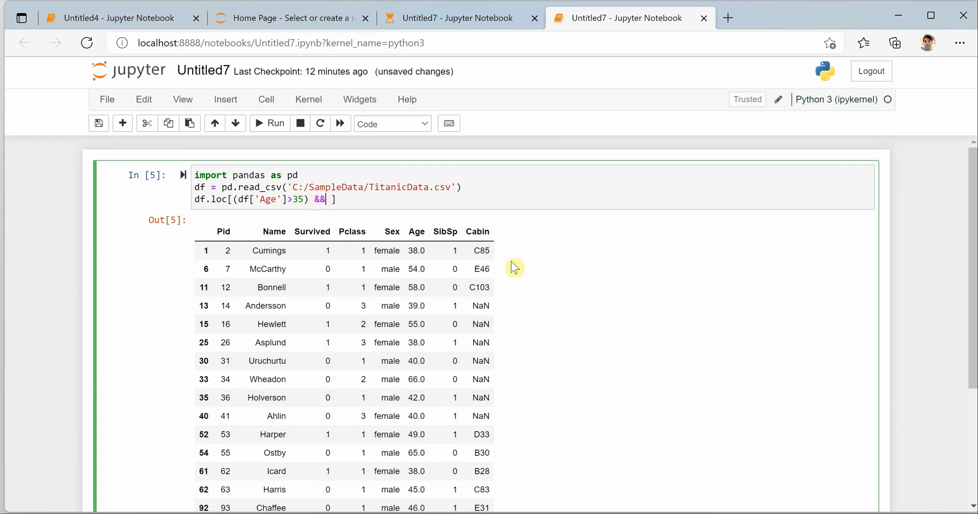
key("backspace")
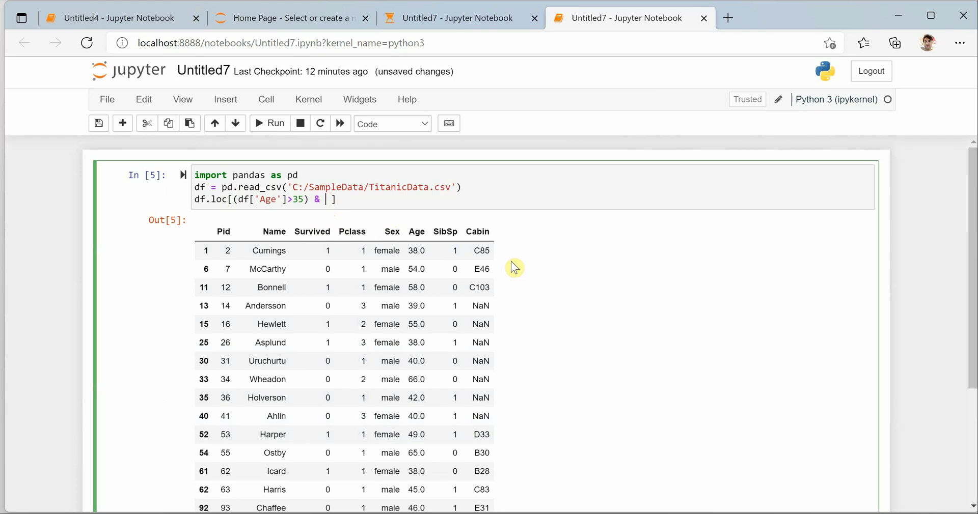
type("(df['")
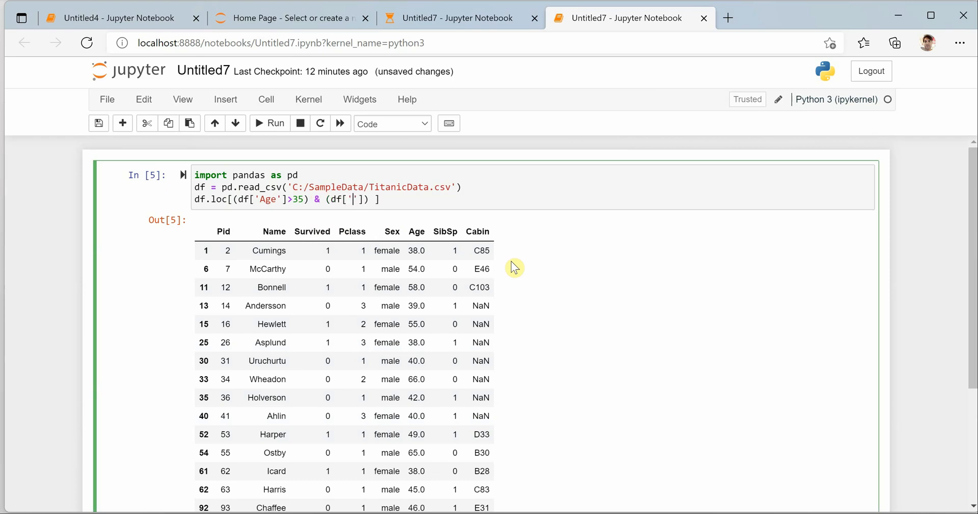
type("Survi")
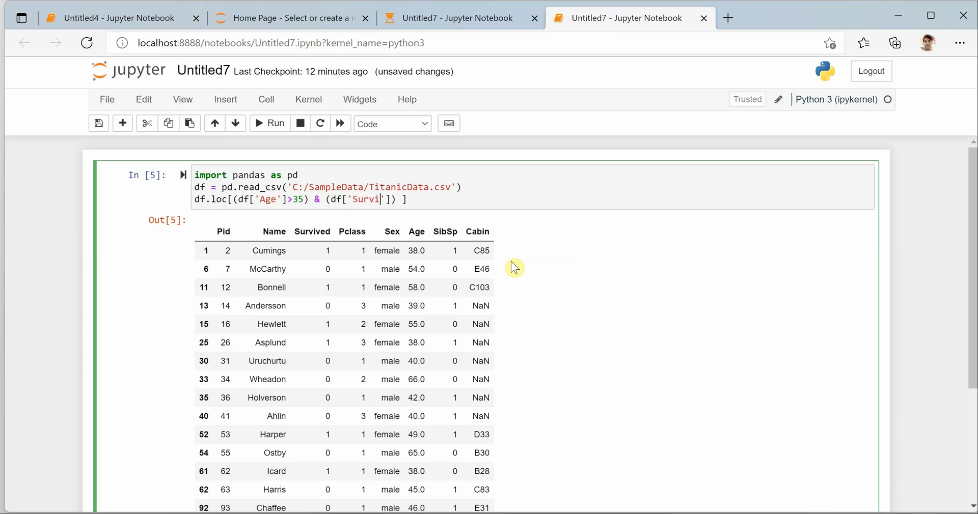
type("ved")
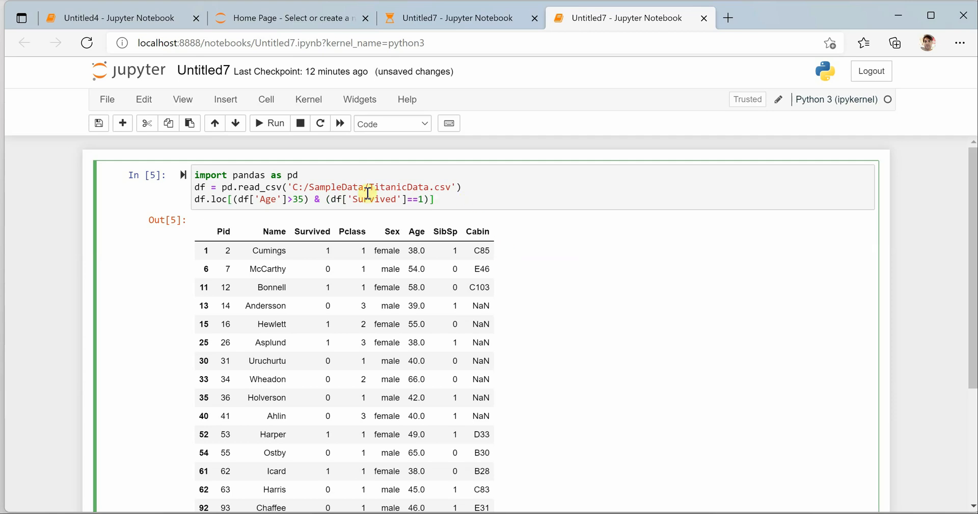
mouse_move(236, 144)
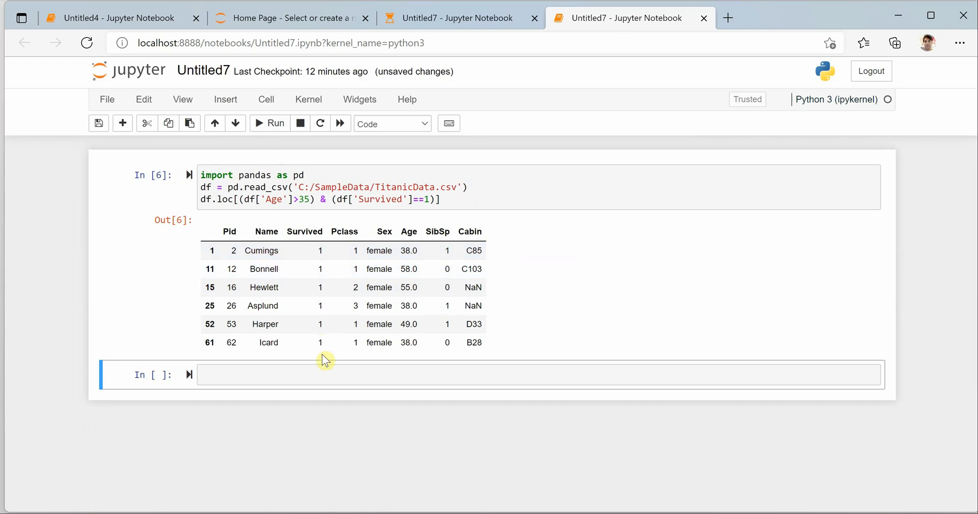
mouse_move(379, 292)
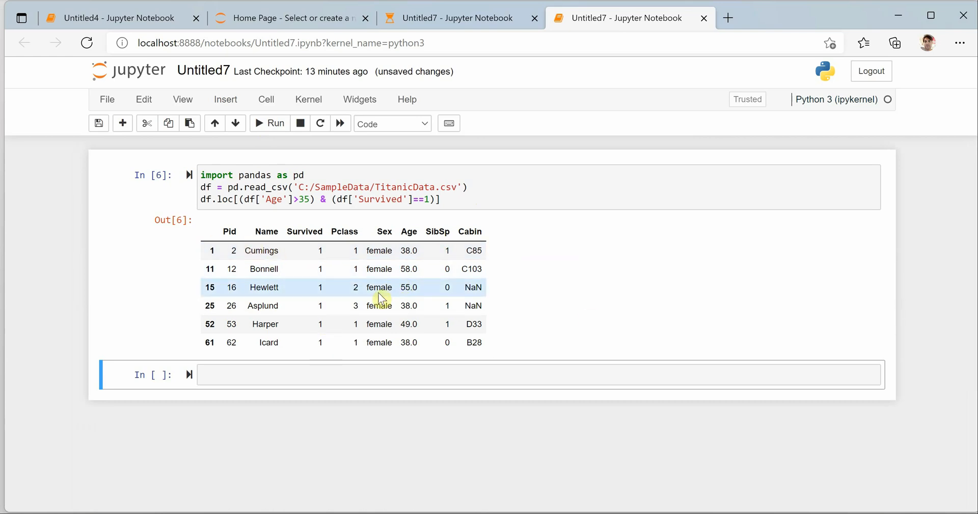
mouse_move(572, 312)
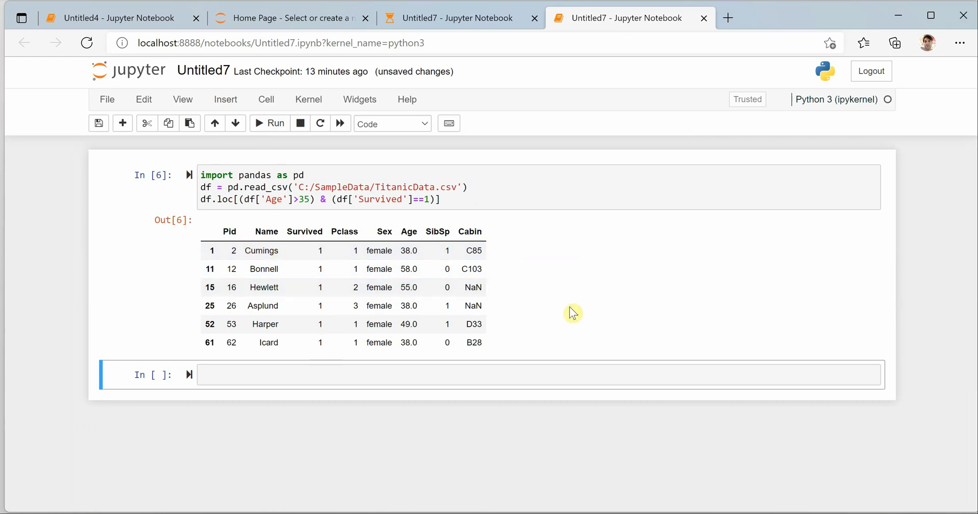
mouse_move(301, 222)
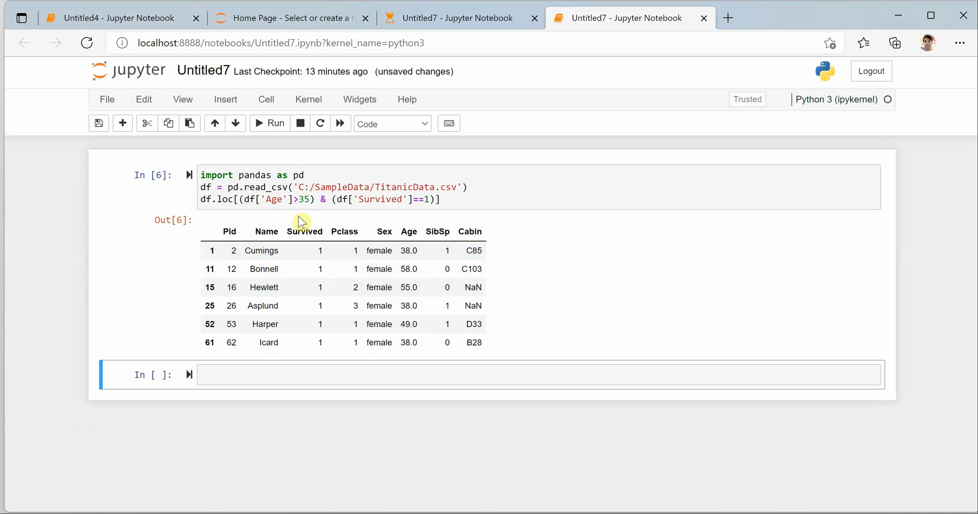
mouse_move(571, 310)
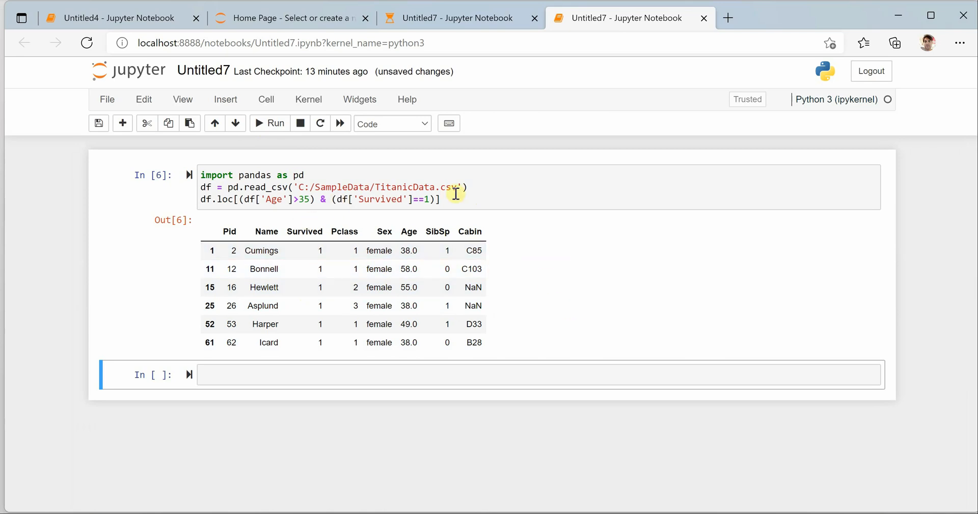
Assign the filtered result to a new variable: f_df = df.loc[...].
left_click(457, 199)
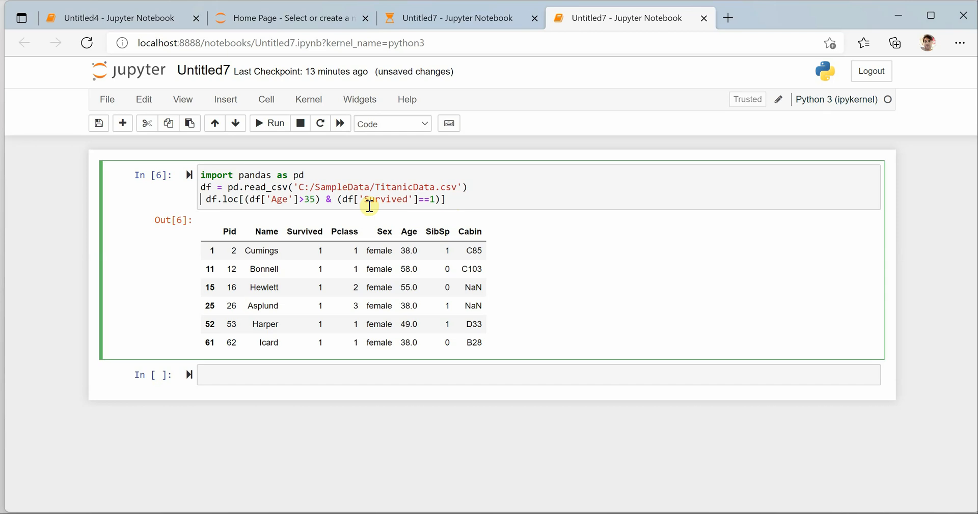
type("filterr")
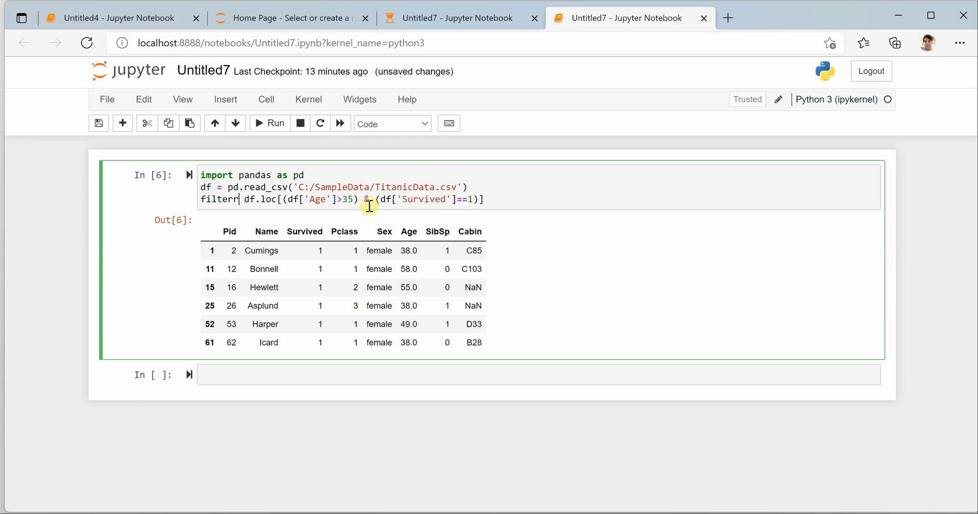
key("BackSpace")
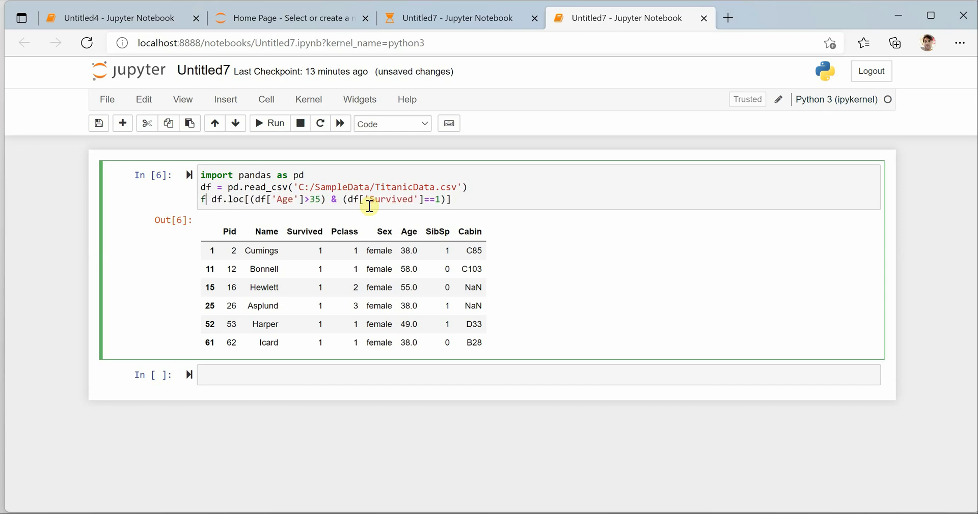
type("_df =")
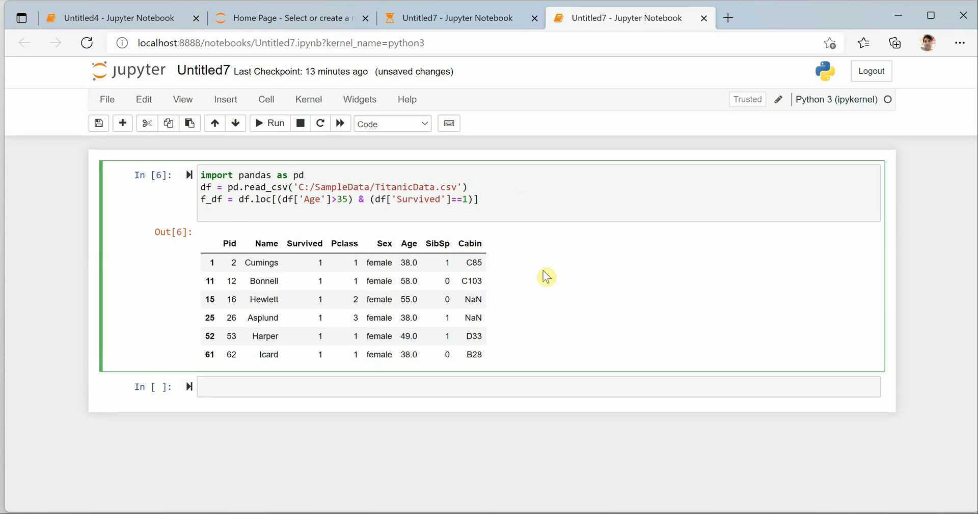
Save the result with f_df.to_csv('filtered.csv') and run the cell.
type("f")
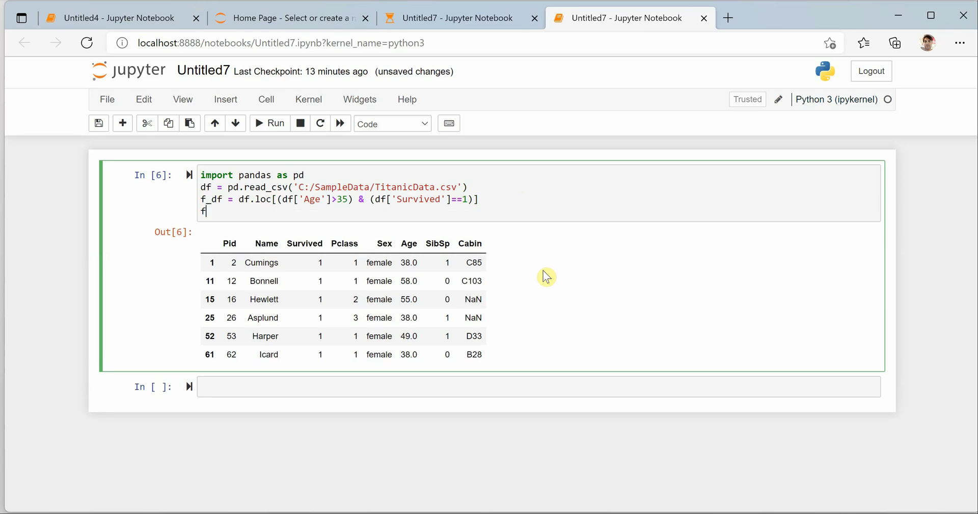
type("_df.")
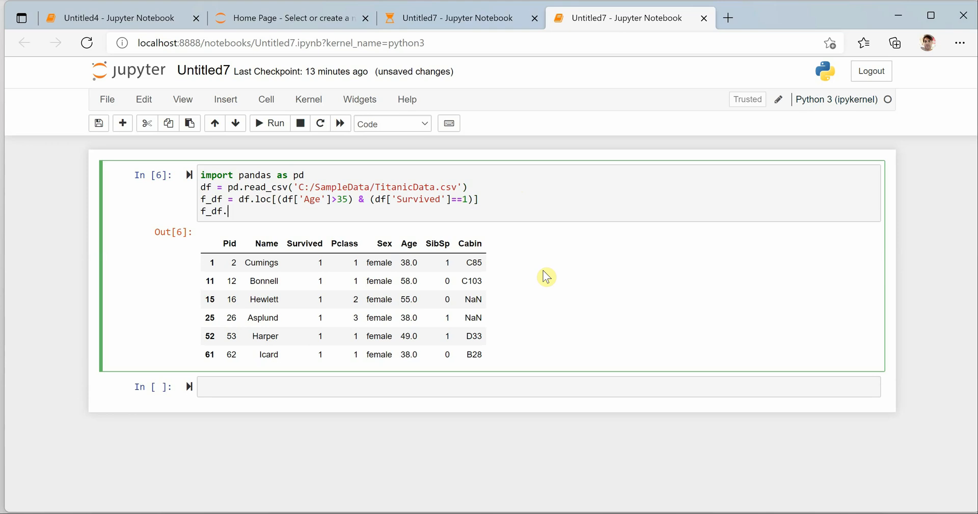
type("to_csv()")
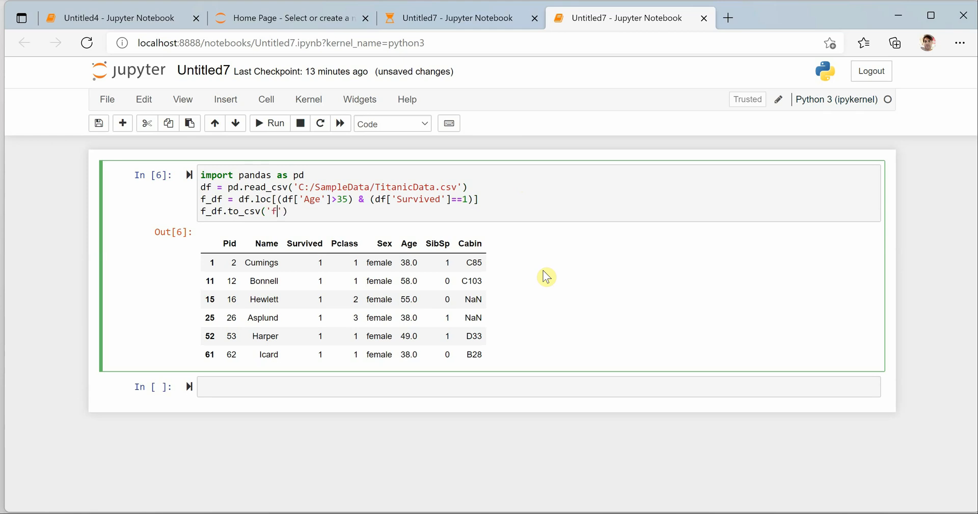
type("ilter")
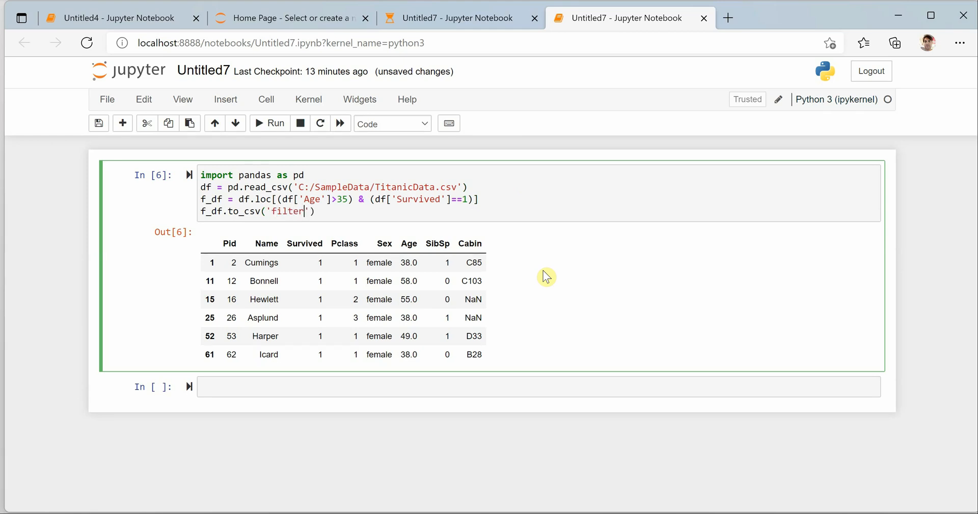
type("ed.csv")
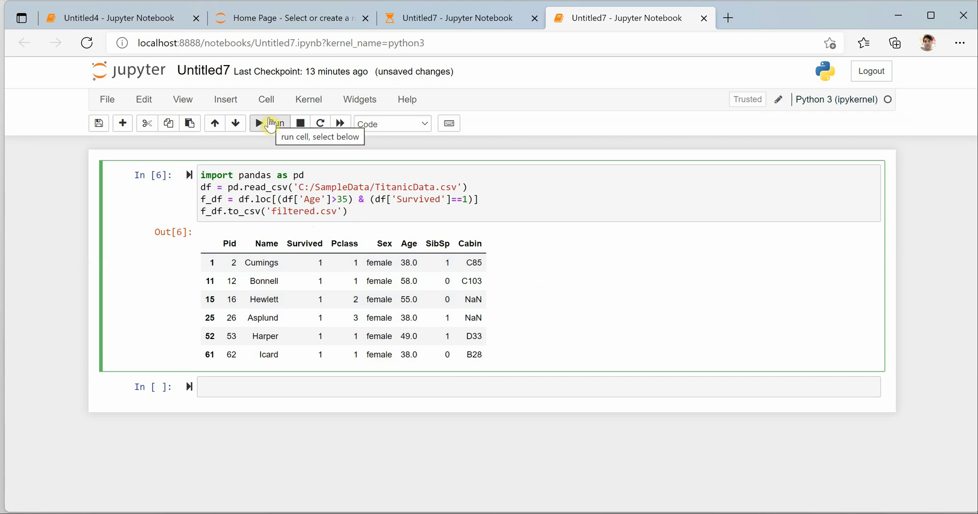
left_click(269, 123)
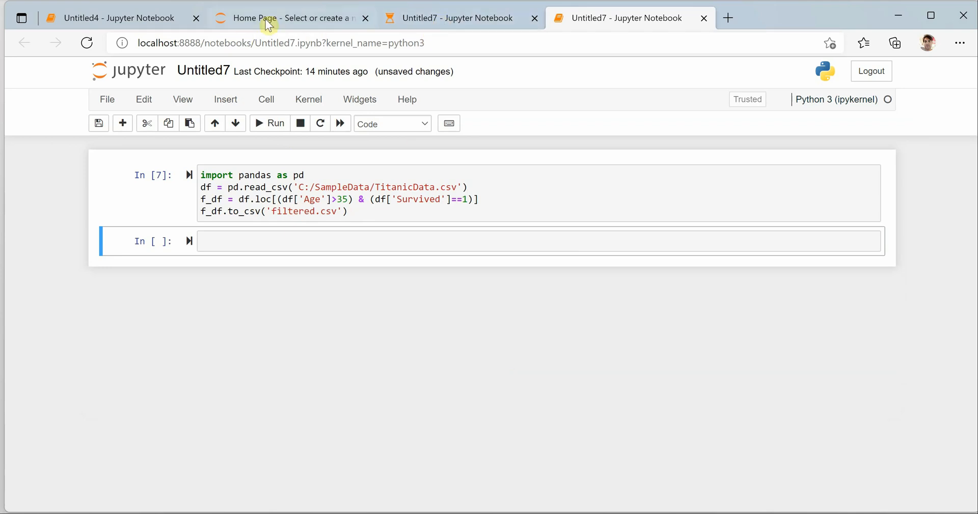
Inspect filtered.csv from the Jupyter file list, revealing the extra index column, then delete it.
left_click(284, 17)
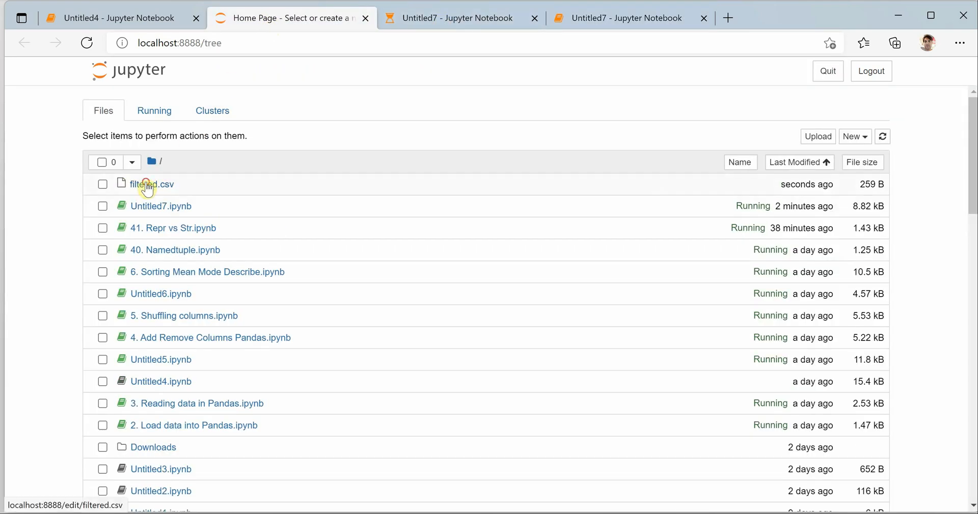
left_click(151, 184)
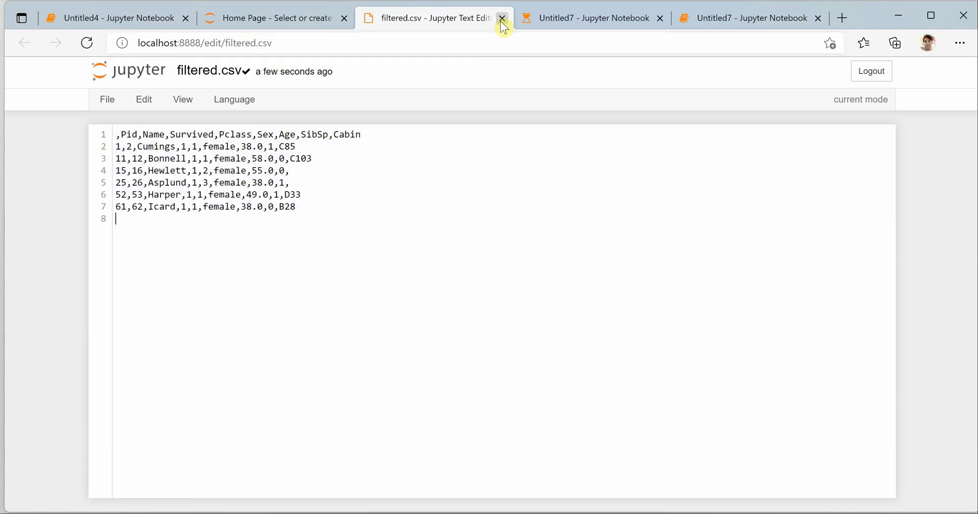
left_click(502, 18)
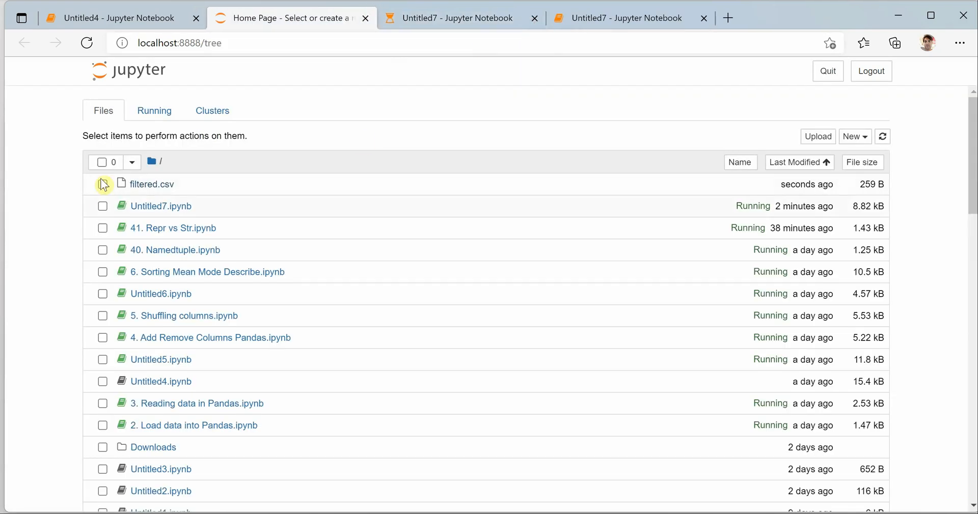
left_click(351, 148)
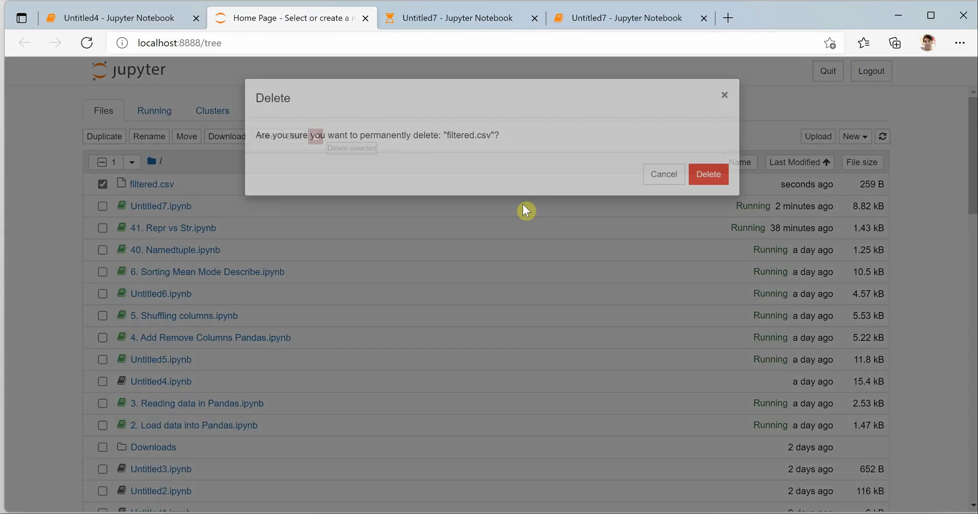
left_click(623, 17)
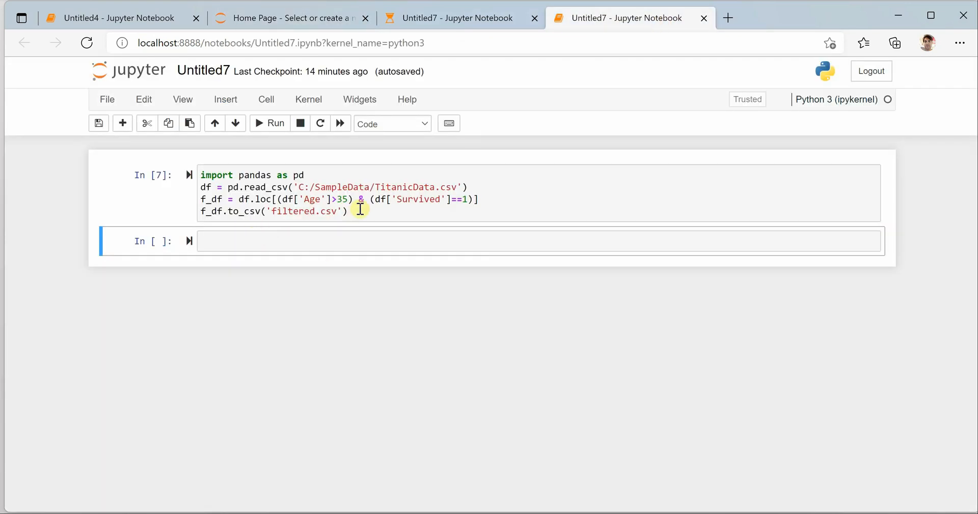
End the cell with f_df and rerun to display the six-row filtered table.
left_click(205, 212)
type("#")
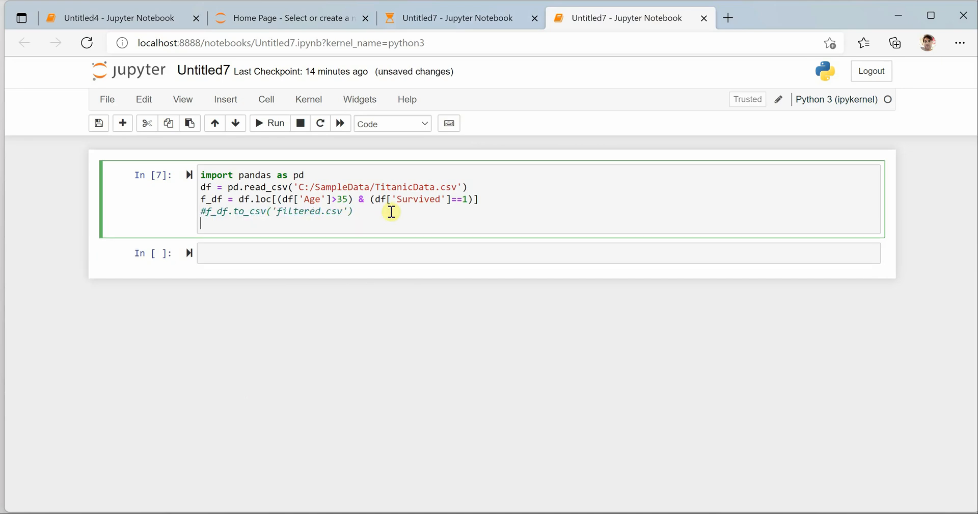
type("f_df")
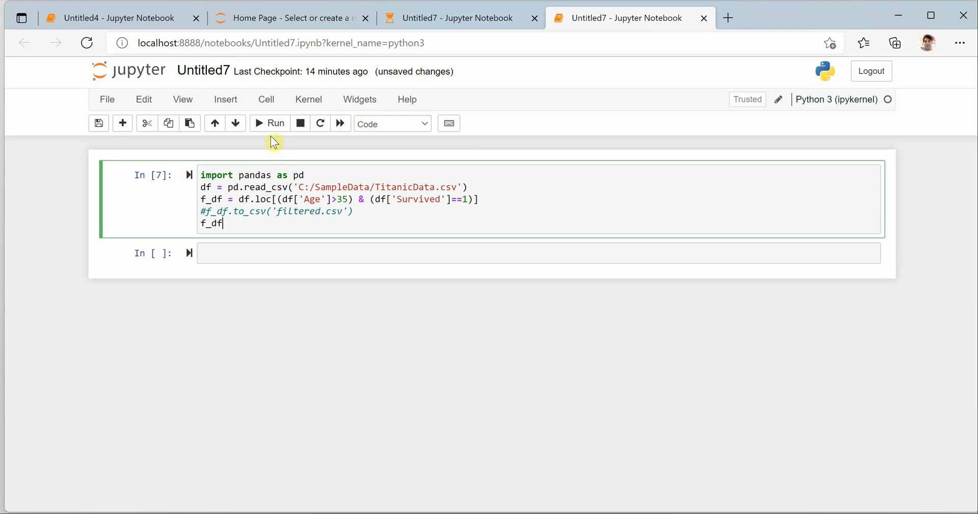
left_click(269, 123)
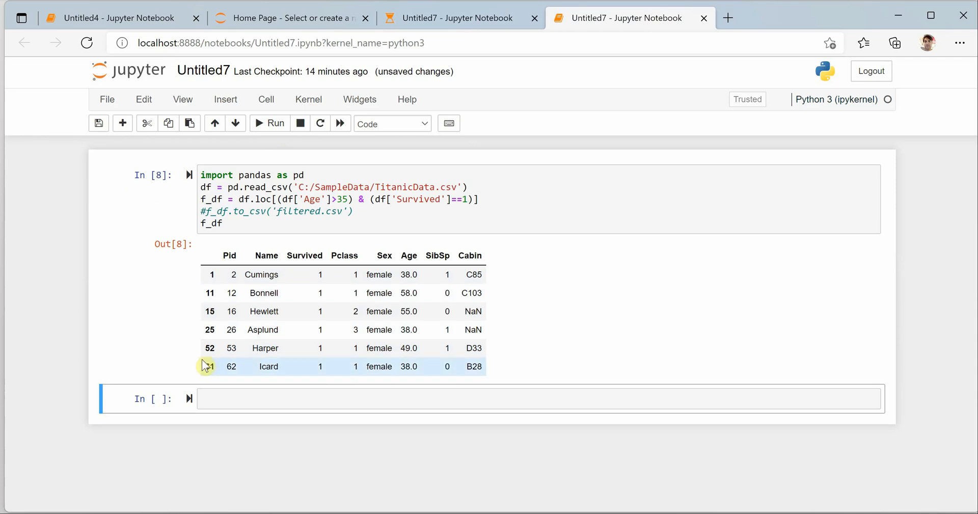
mouse_move(215, 329)
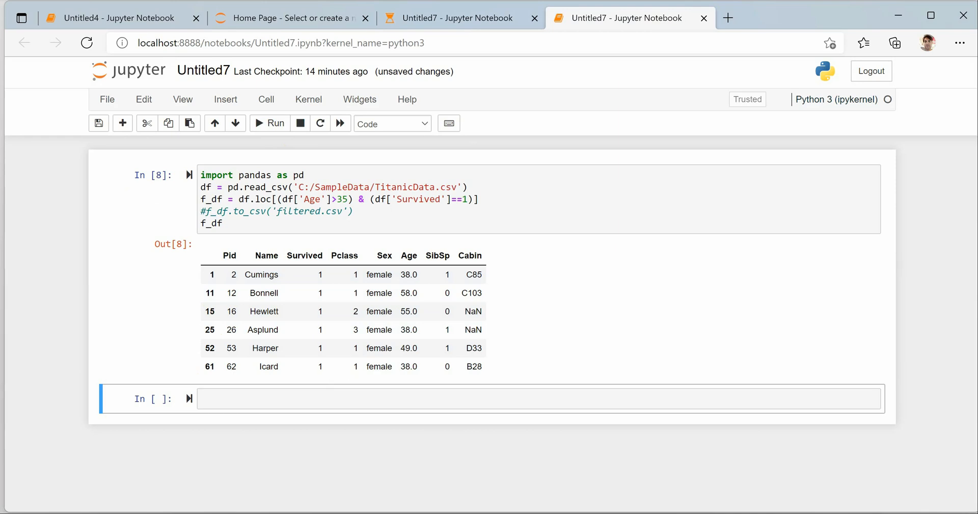
mouse_move(273, 246)
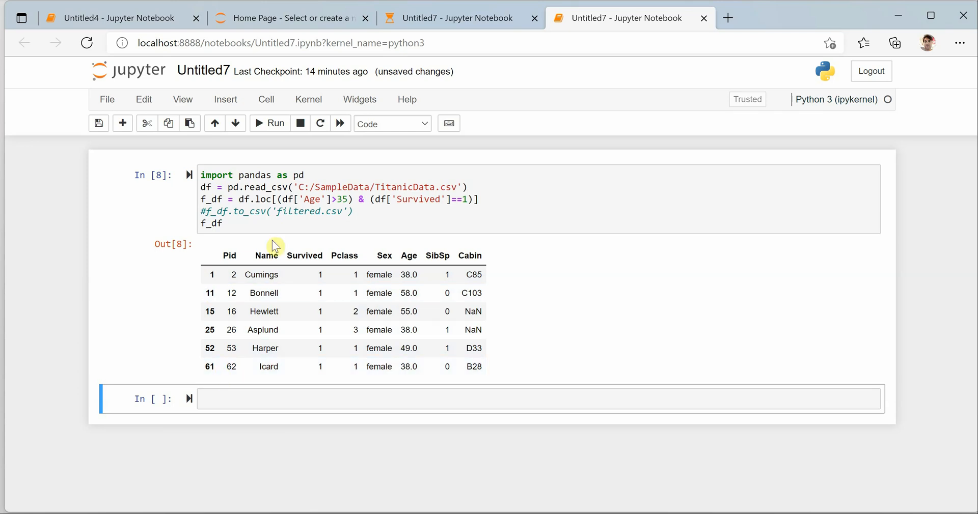
mouse_move(370, 228)
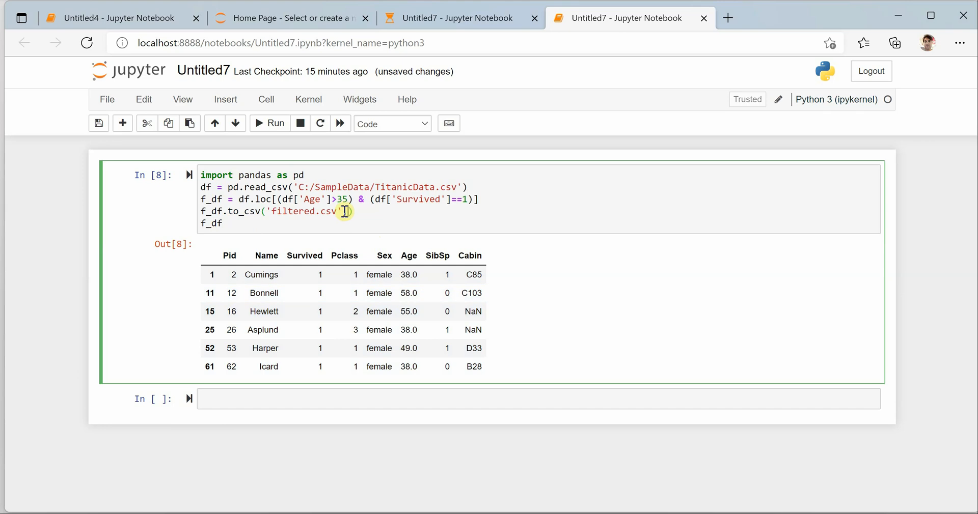
Add index=False to to_csv and rerun to save filtered.csv without the index column.
type("inmde")
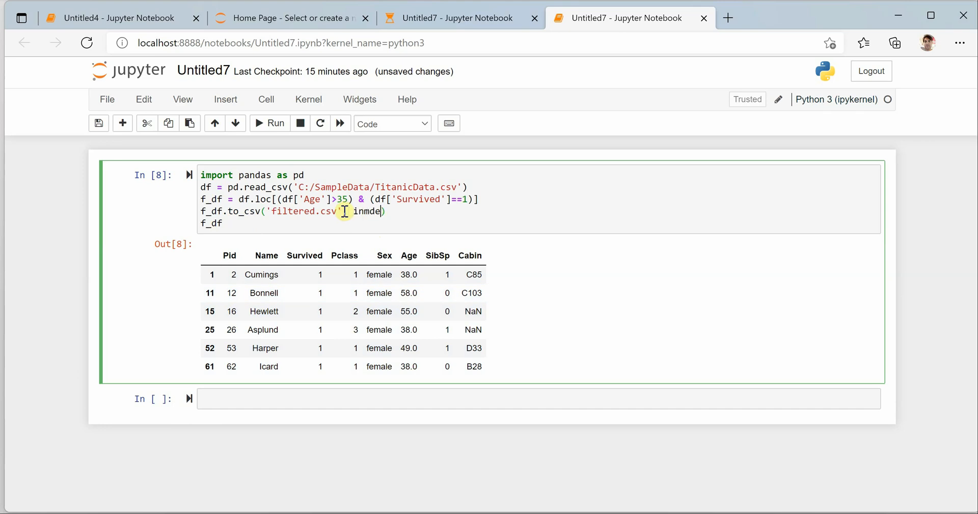
key("Backspace")
type("x=False")
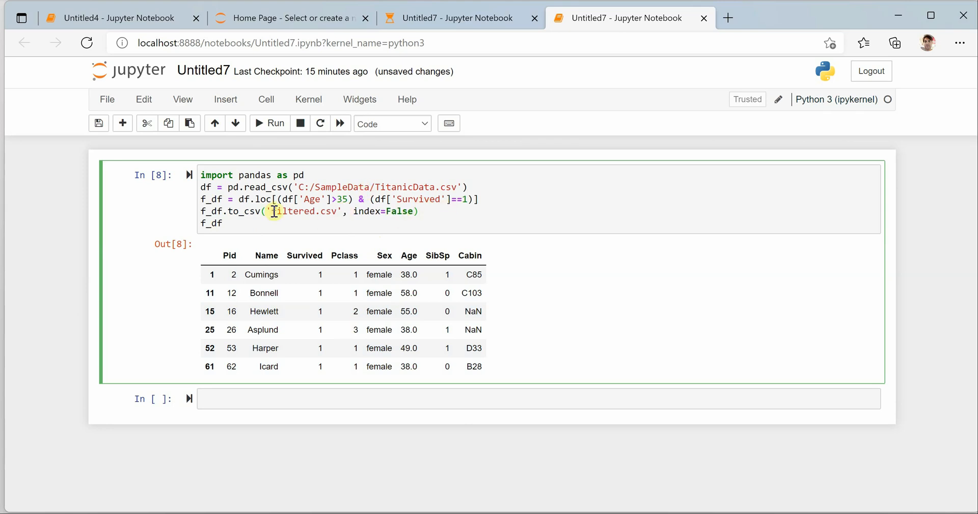
left_click(270, 123)
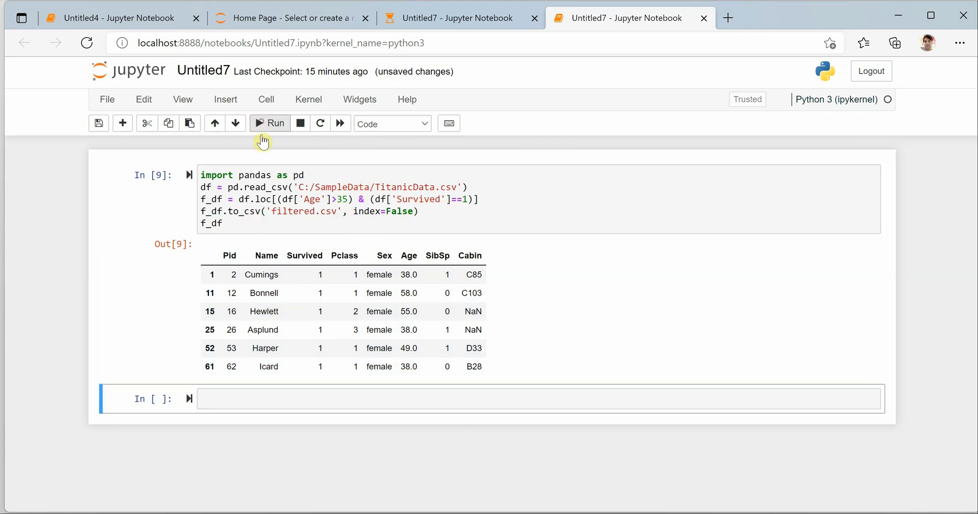
mouse_move(376, 32)
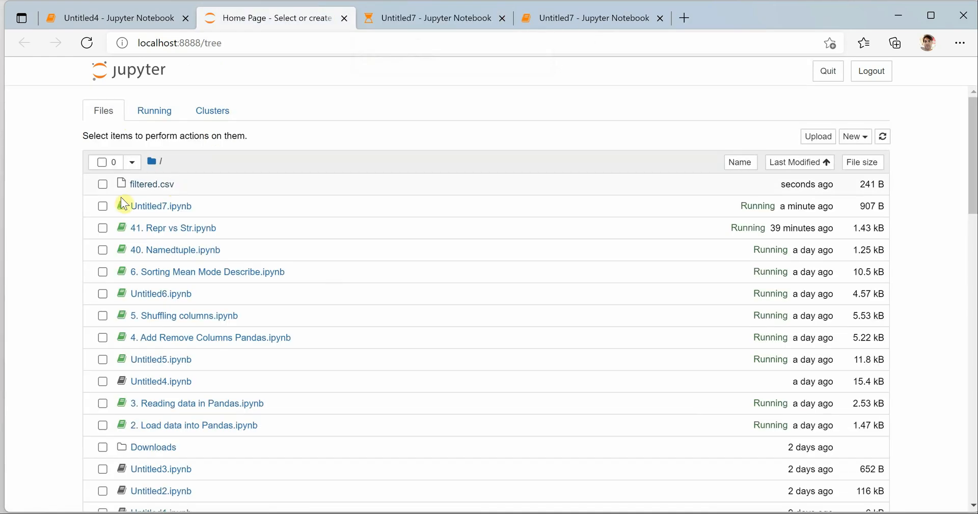
Delete filtered.csv from the file list and return to the Untitled7 notebook.
left_click(102, 185)
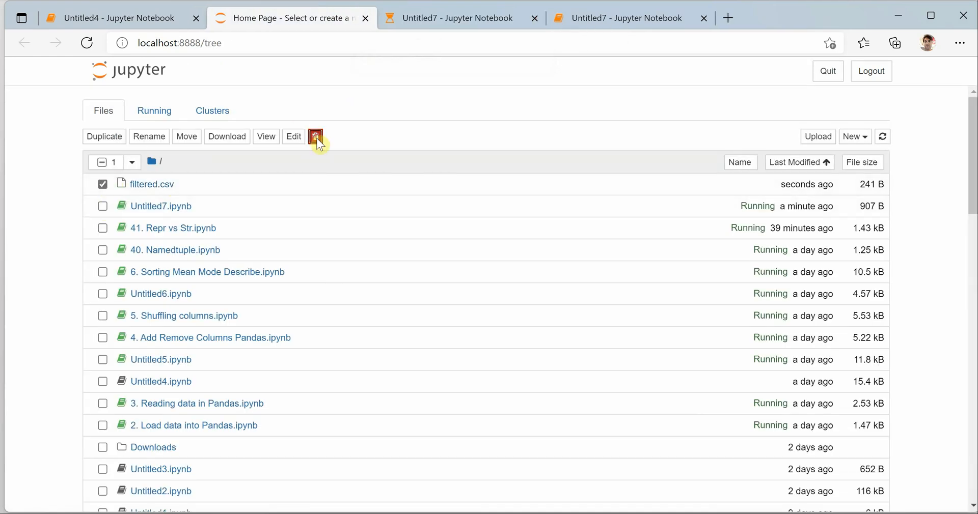
left_click(314, 136)
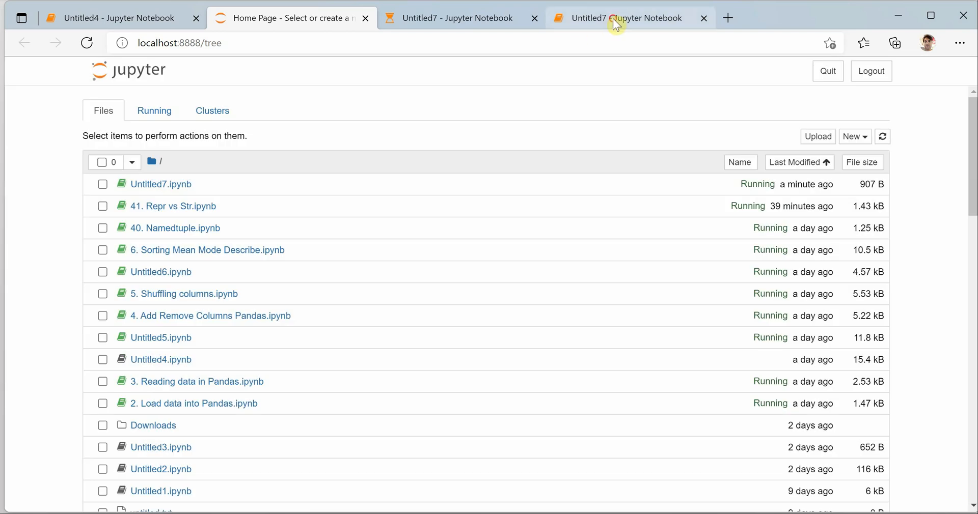
left_click(624, 17)
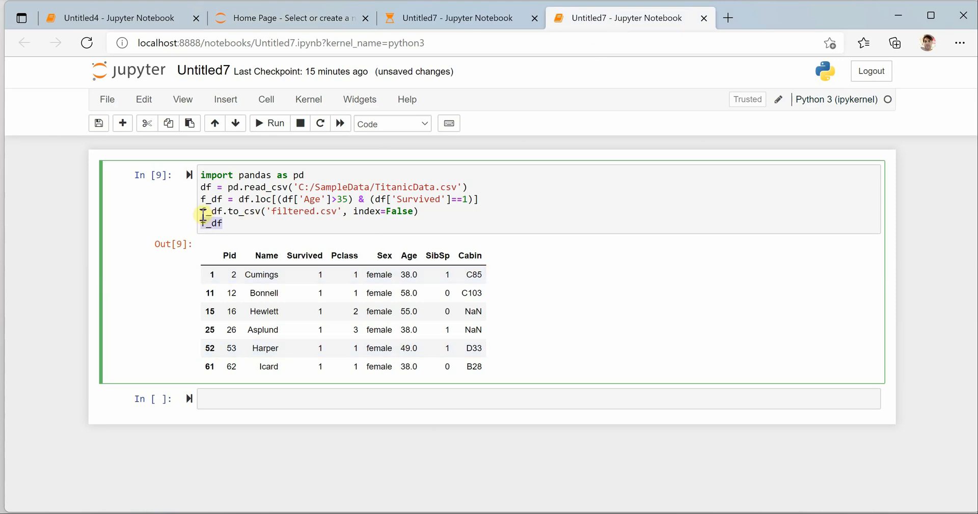
Comment out the to_csv line and run f_df = f_df.reset_index() to renumber rows 0–5.
key("ctrl+/")
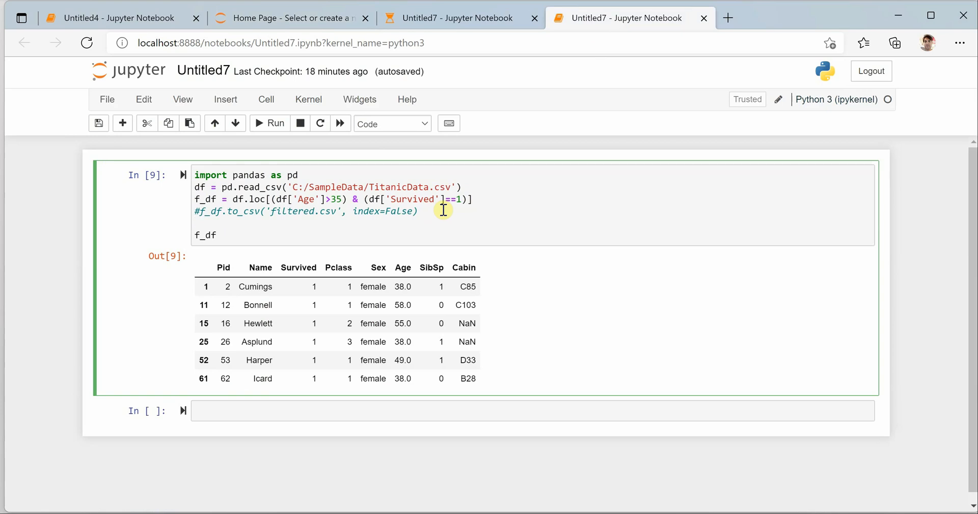
mouse_move(196, 282)
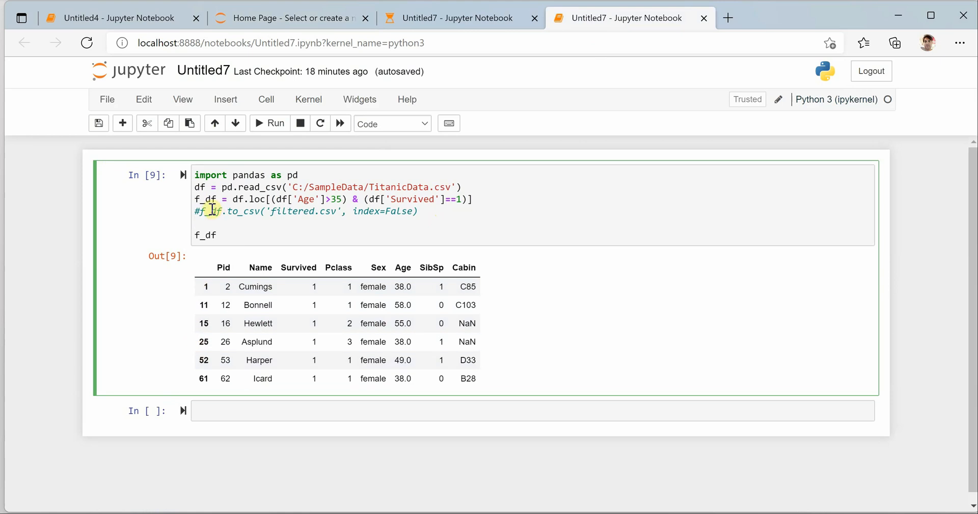
type("f")
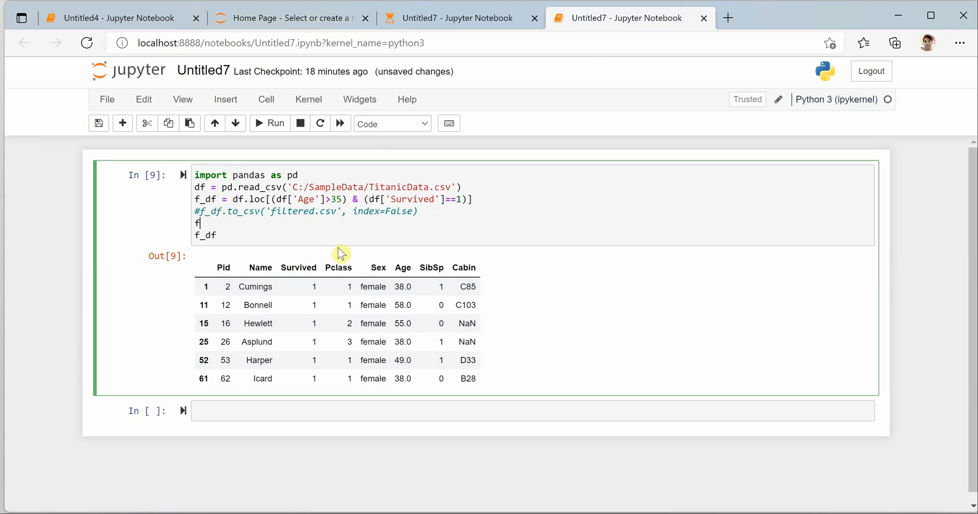
type("_df =")
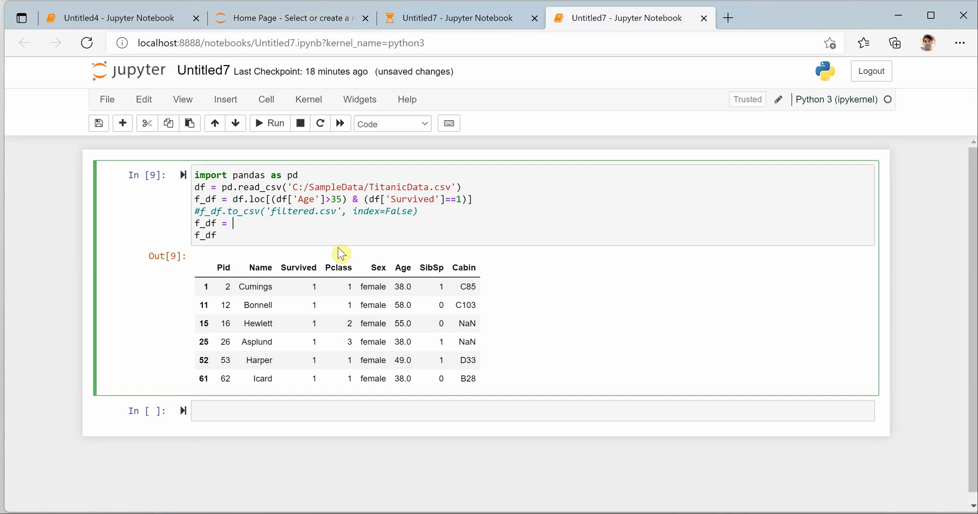
type("f")
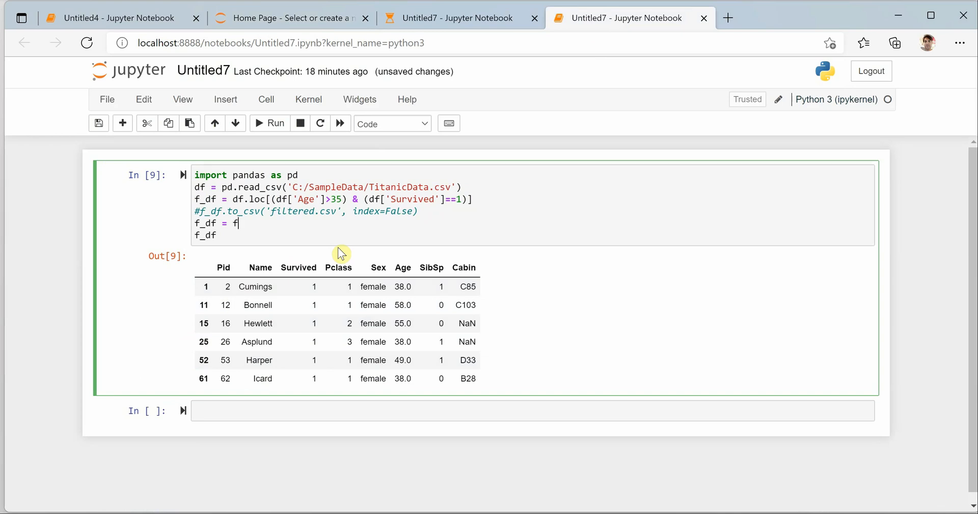
type("_df.rese")
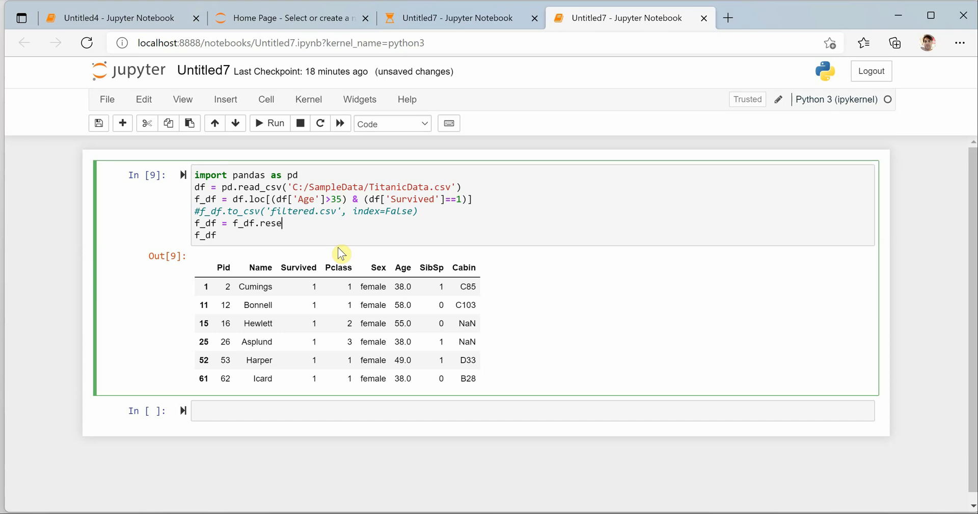
type("_i")
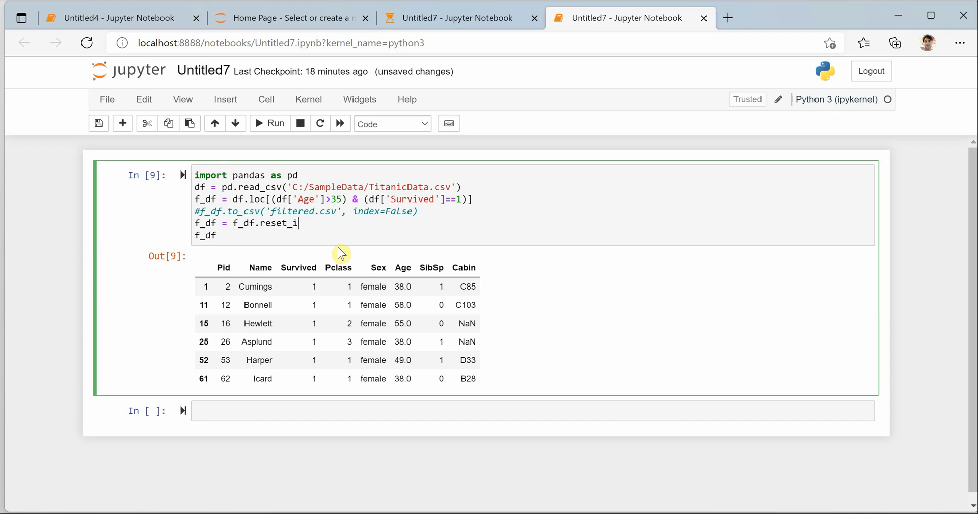
type("ndex()")
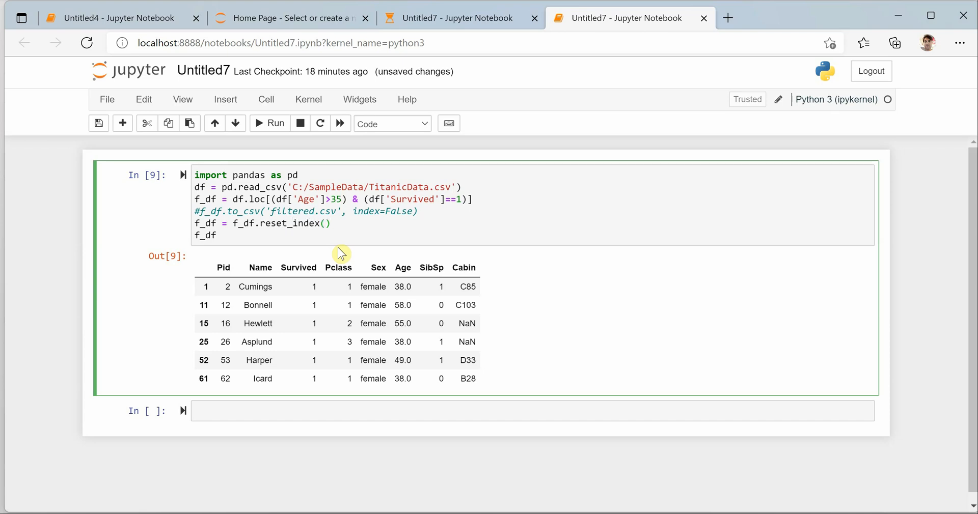
left_click(269, 124)
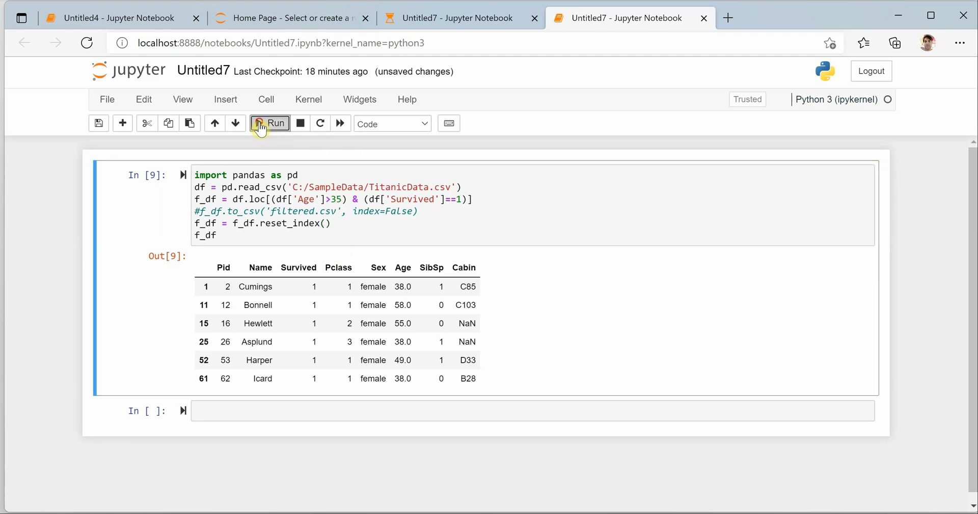
left_click(270, 124)
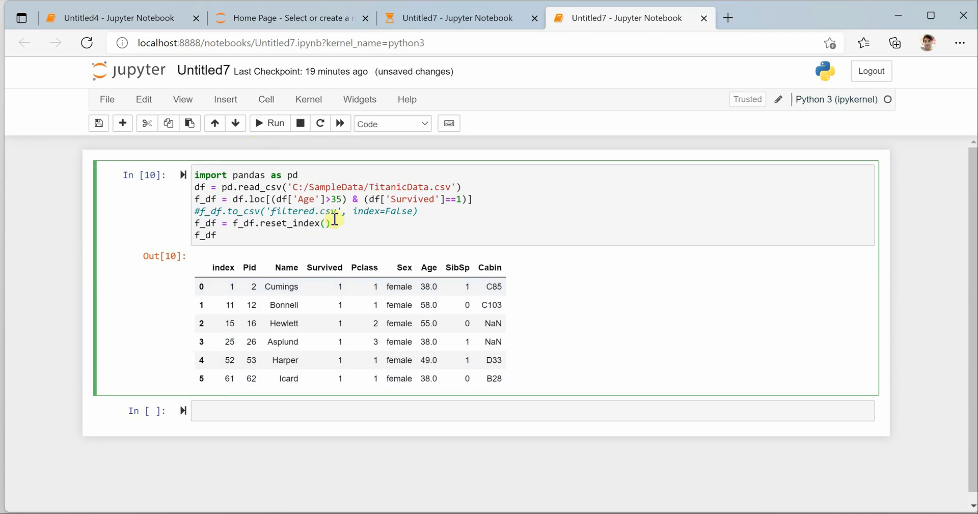
Run the cell with reset_index(drop=True, inplace=True), producing no table output.
type("drop=")
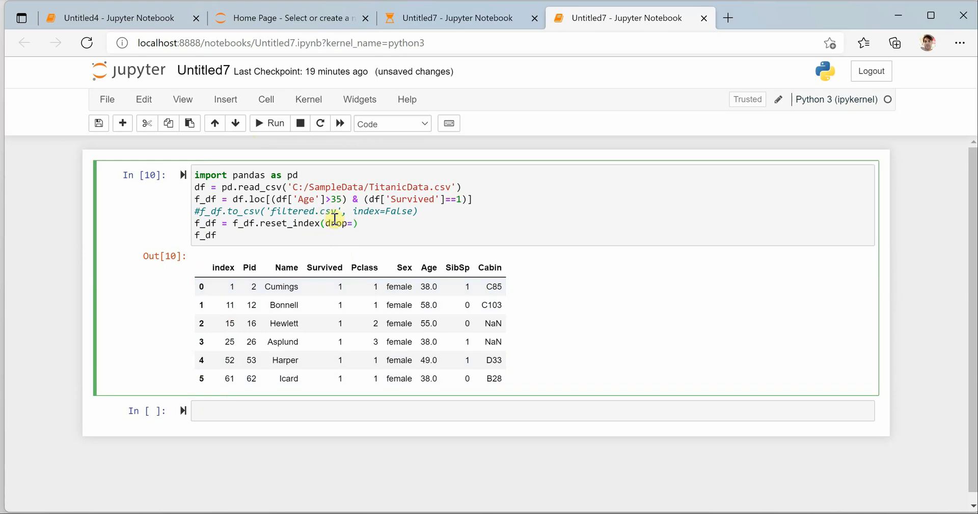
type("True,")
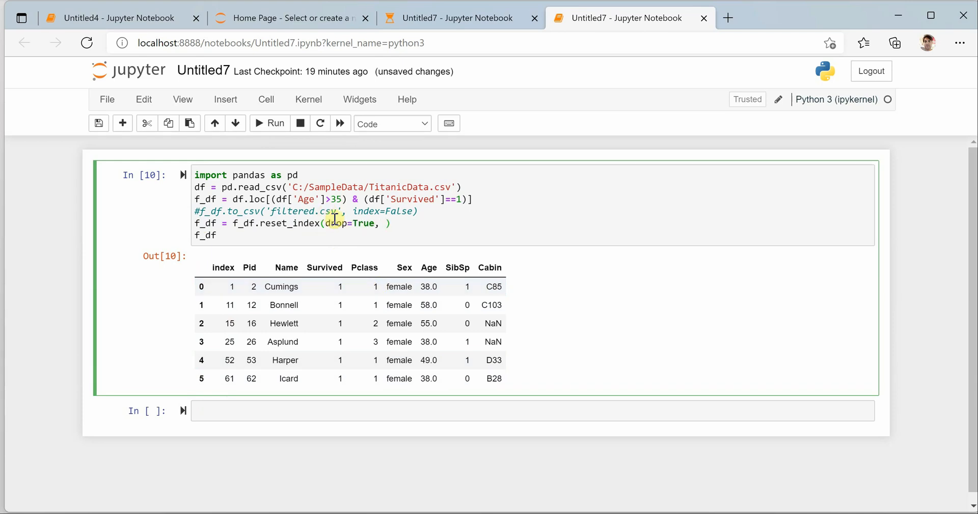
type("inplace")
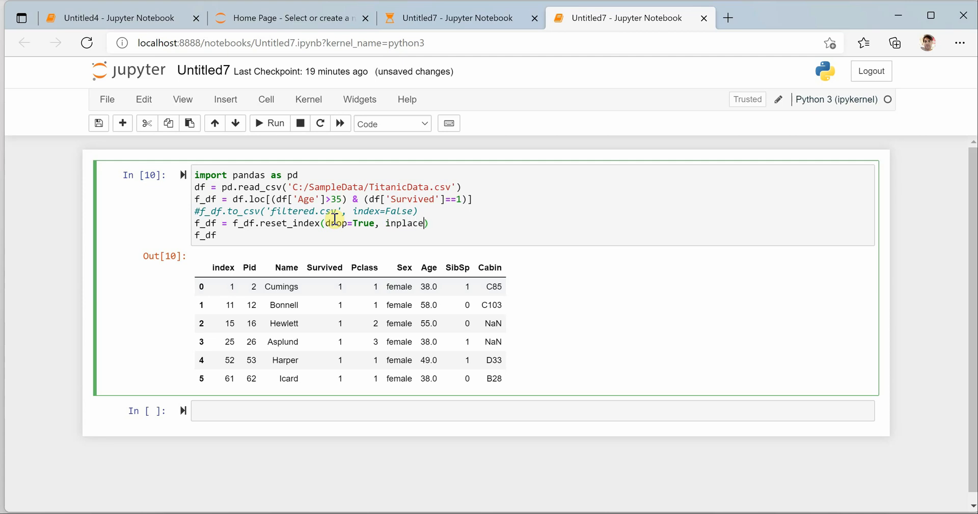
type("=True")
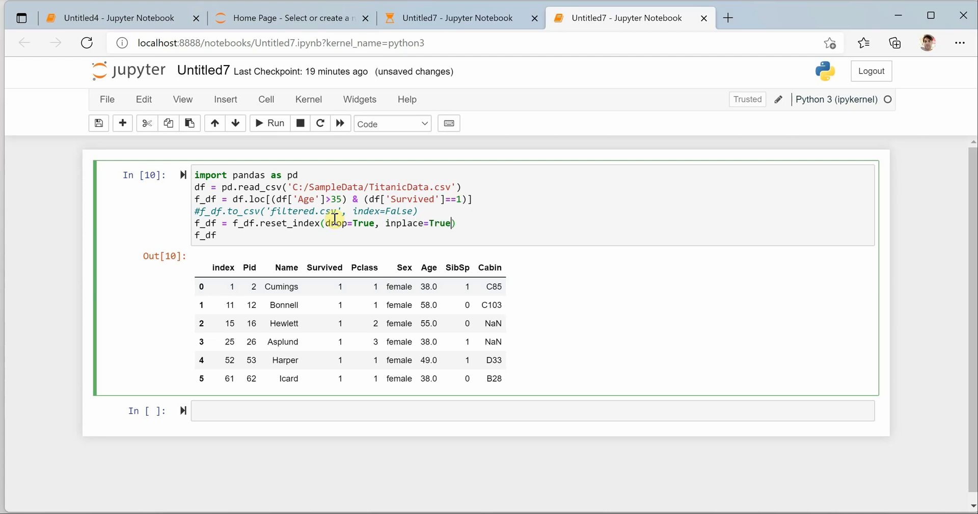
left_click(269, 123)
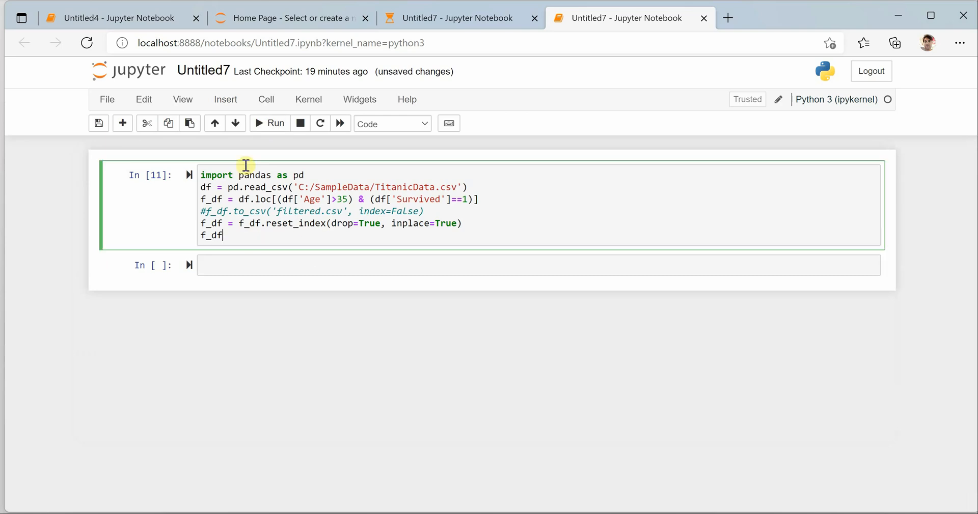
mouse_move(265, 127)
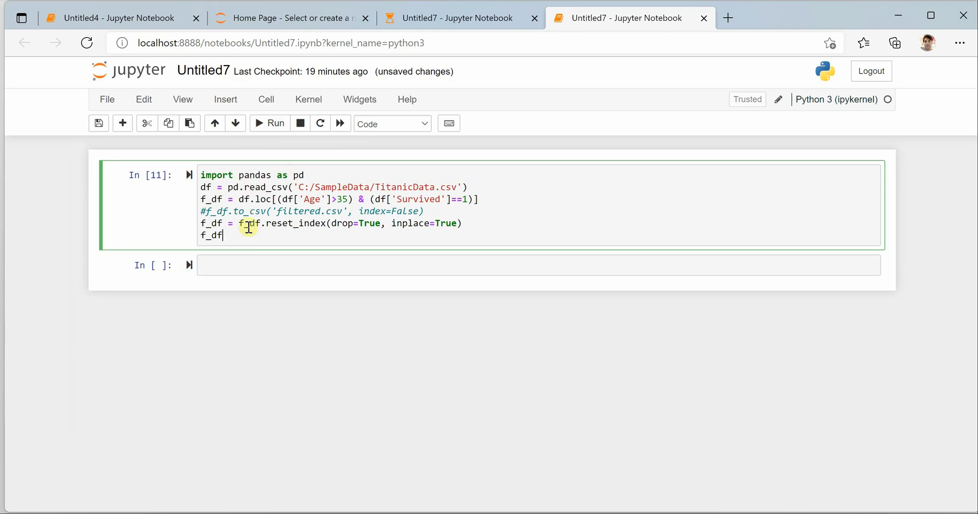
Rerun the cell and select the 'f_df =' assignment for removal from the reset line.
left_click(269, 123)
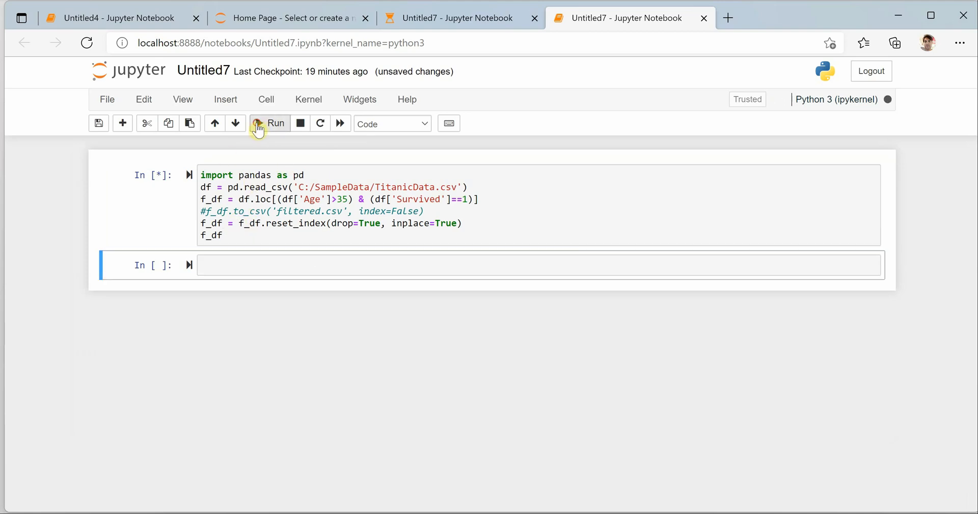
left_click(269, 123)
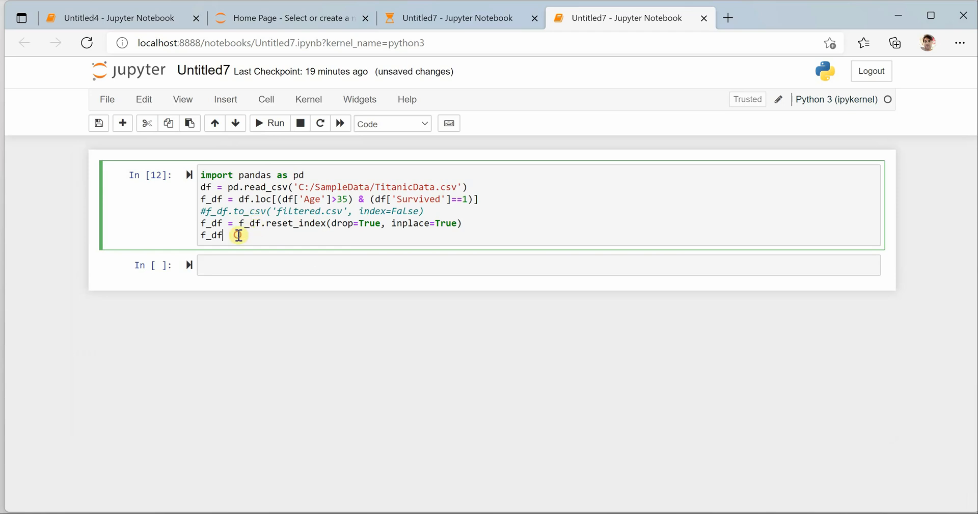
mouse_move(287, 237)
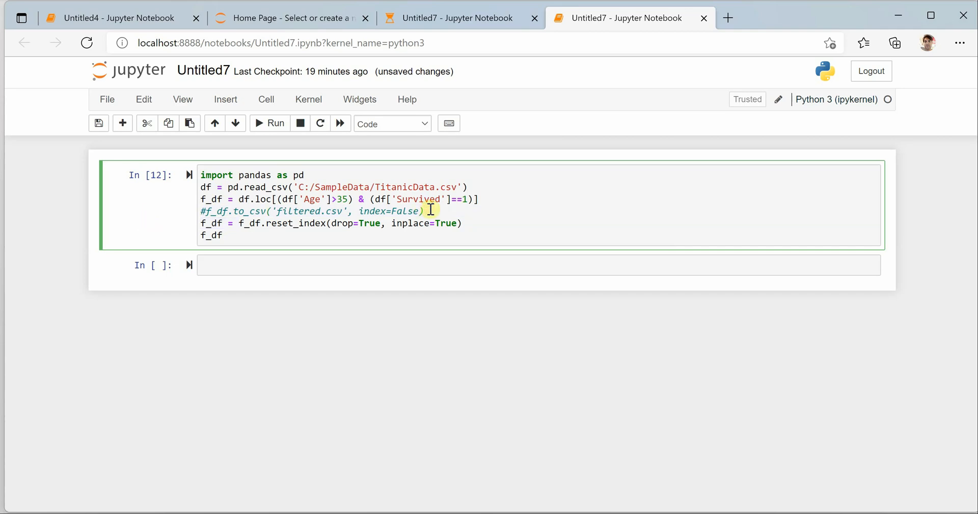
double_click(211, 223)
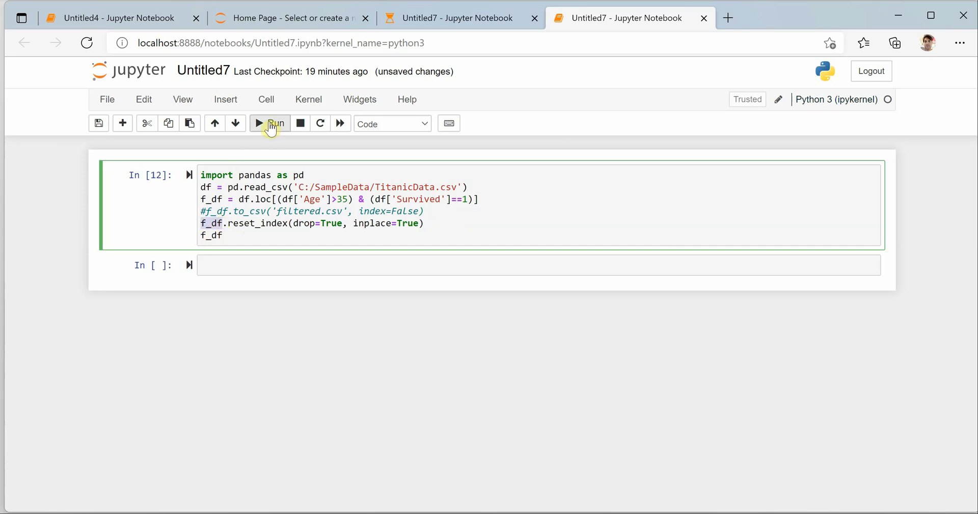
Rerun the cell showing six survivors indexed 0–5 with no index column, highlighting reset_index.
left_click(269, 123)
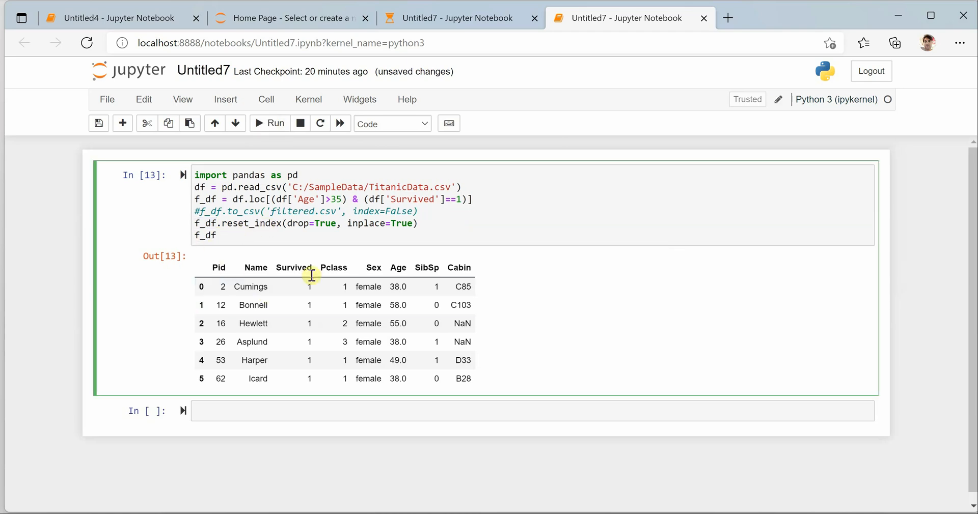
mouse_move(395, 467)
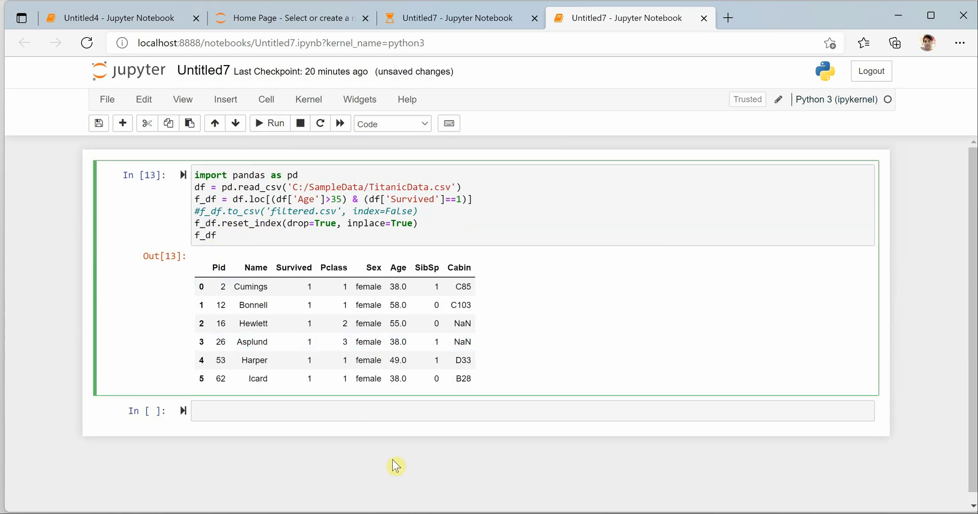
double_click(258, 223)
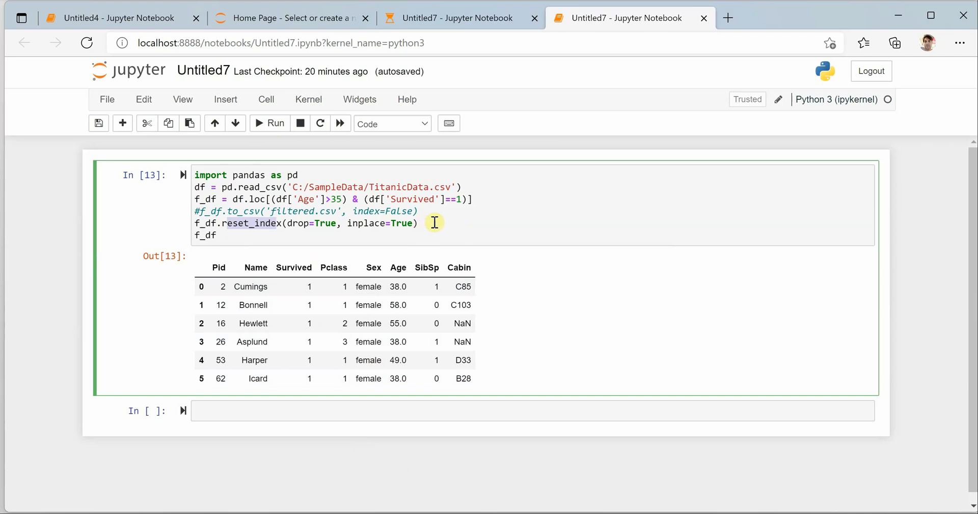
mouse_move(533, 479)
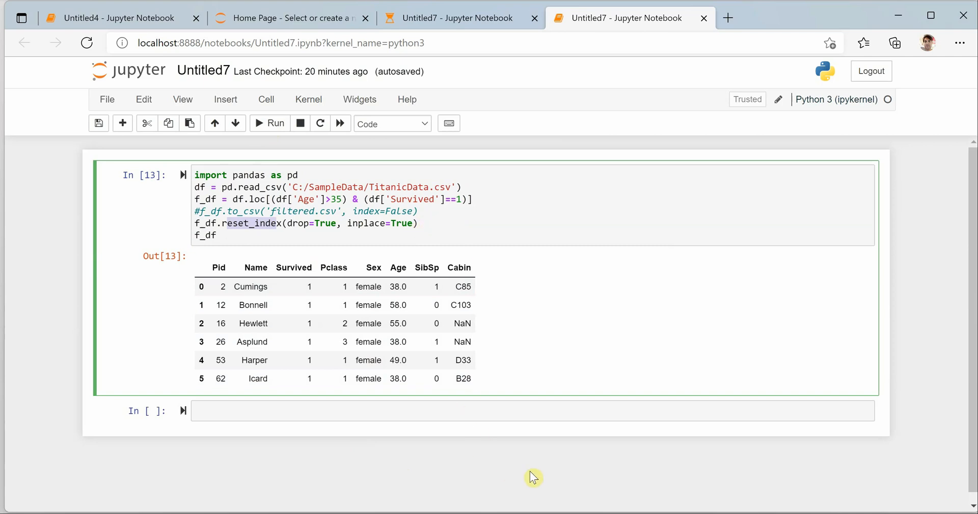